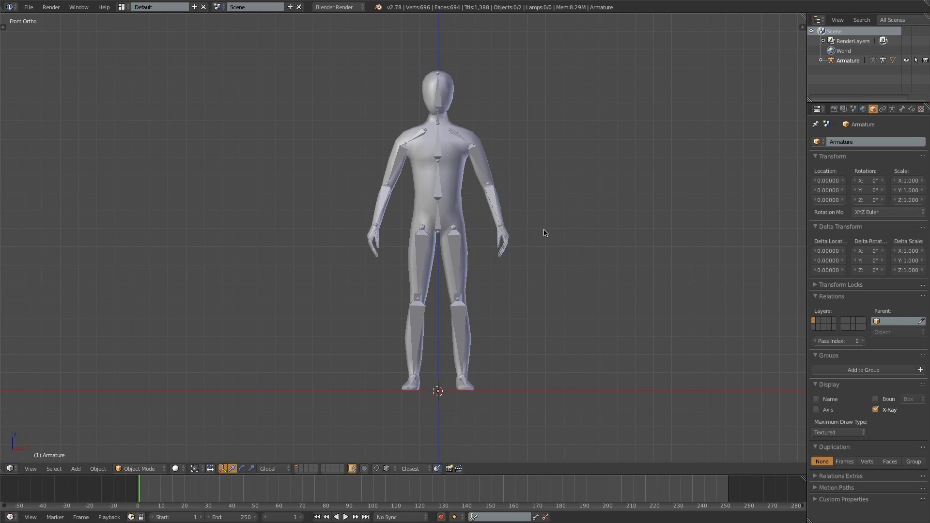
{"action": "mouse_move", "coordinate": [453, 206]}
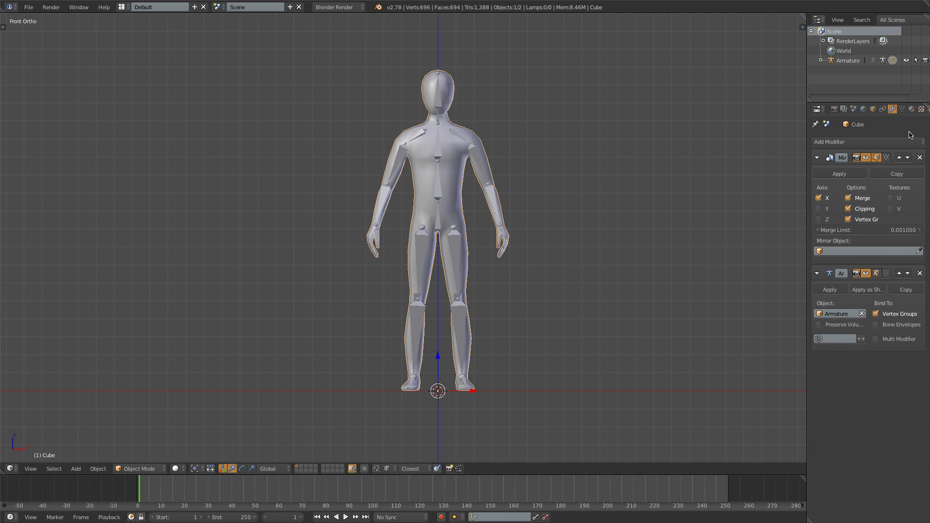
Enable Preserve Volume on the Cube mesh's Armature modifier.
{"action": "left_click", "coordinate": [818, 273]}
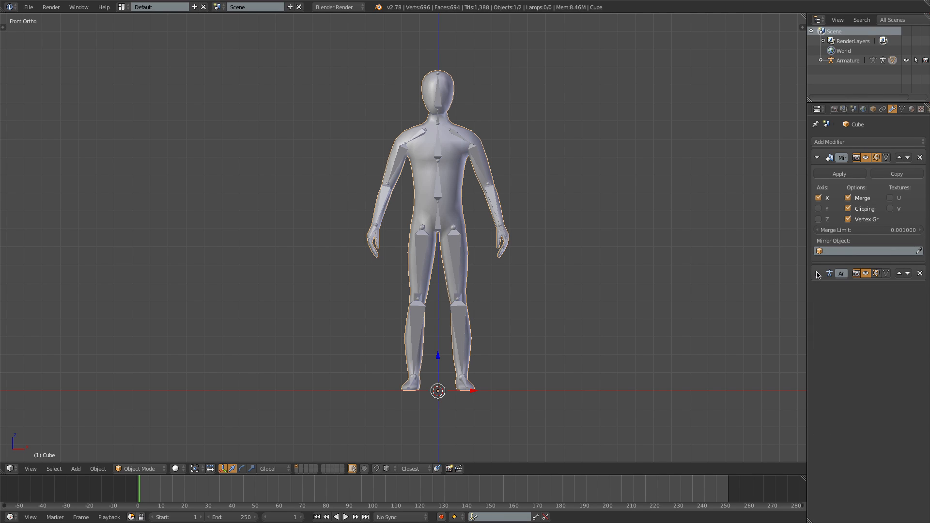
{"action": "left_click", "coordinate": [817, 273]}
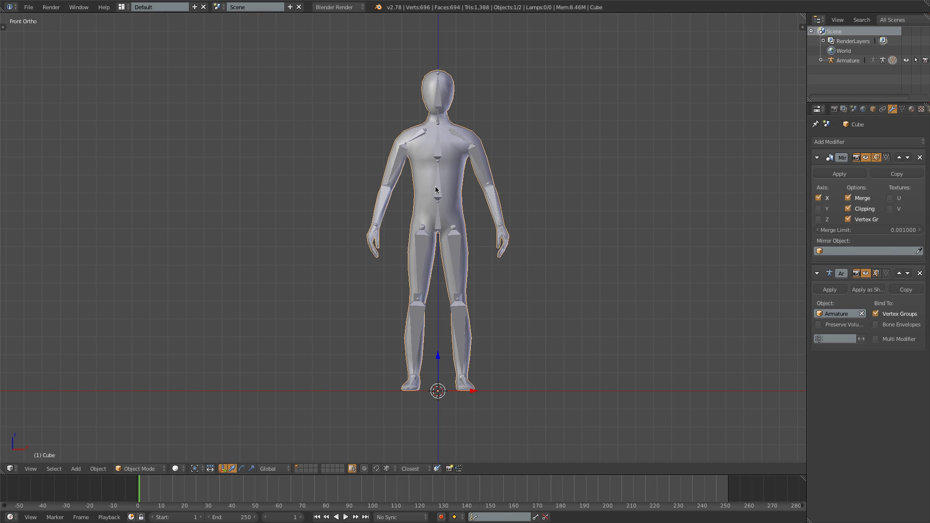
{"action": "mouse_move", "coordinate": [844, 324]}
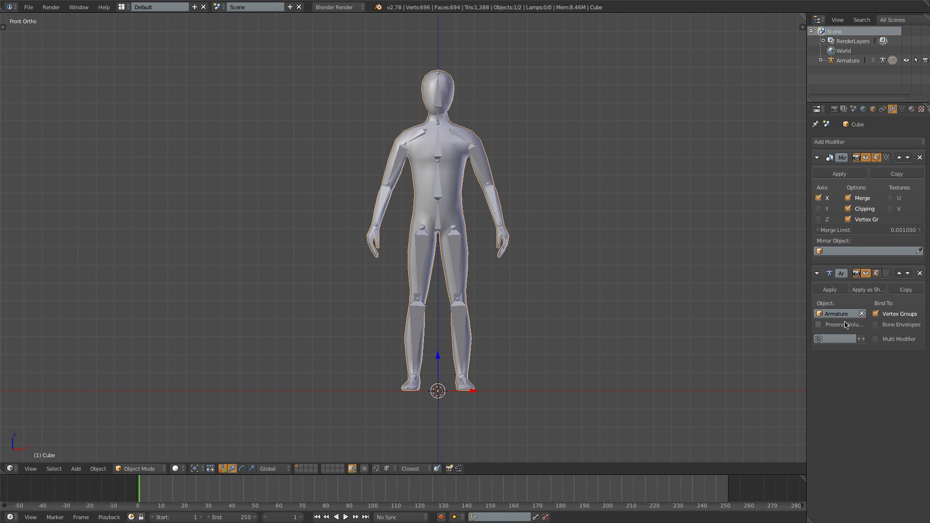
{"action": "left_click", "coordinate": [819, 325]}
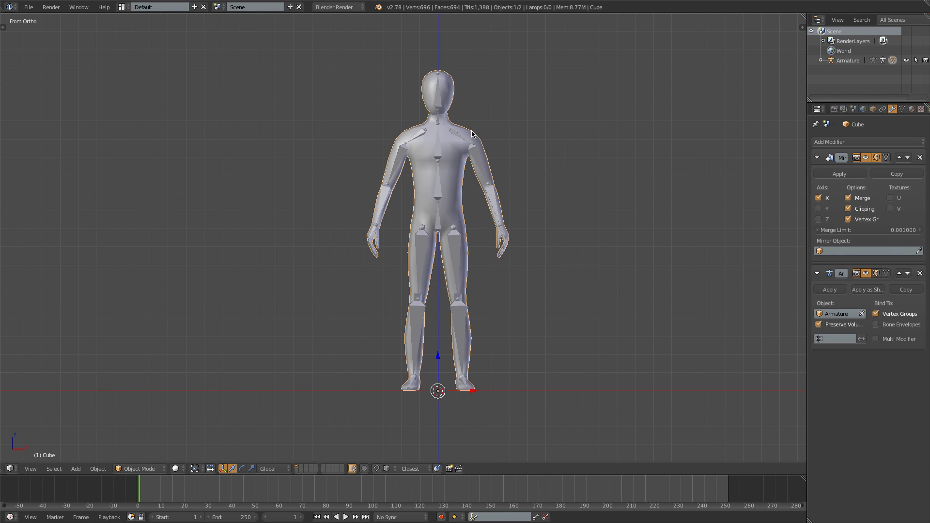
{"action": "mouse_move", "coordinate": [463, 159]}
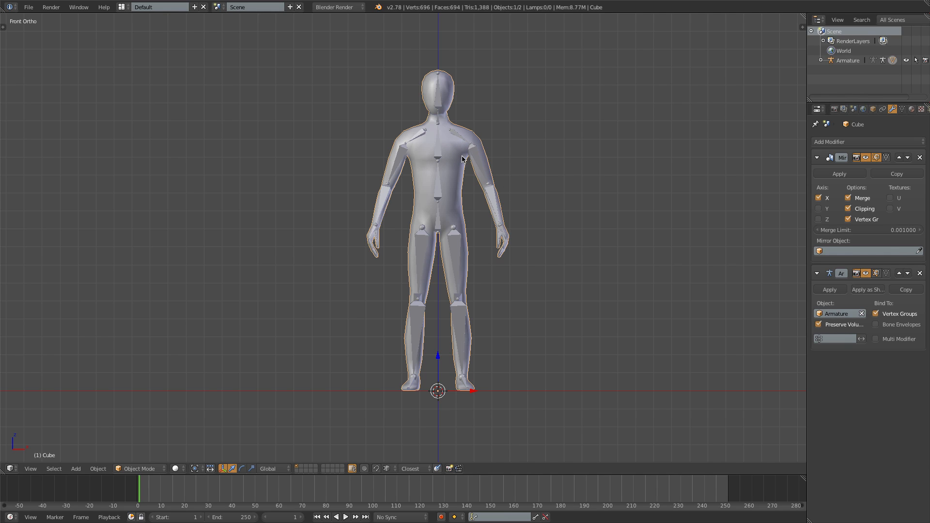
{"action": "mouse_move", "coordinate": [466, 162]}
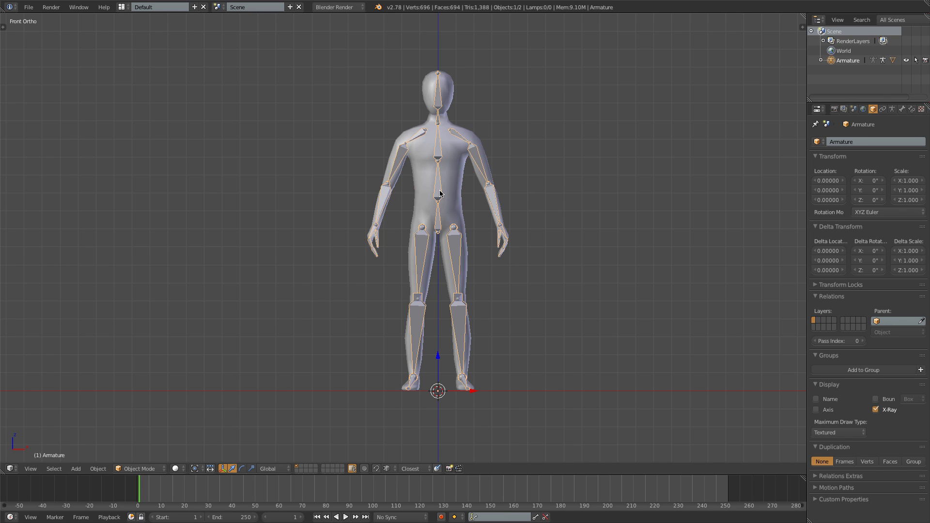
Select the character mesh and list its interaction modes.
{"action": "left_click", "coordinate": [138, 469]}
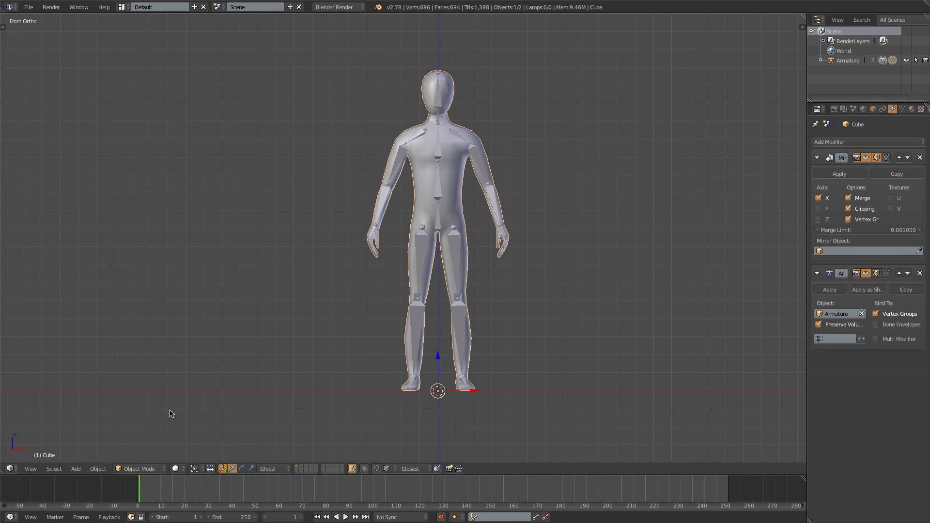
{"action": "left_click", "coordinate": [137, 469]}
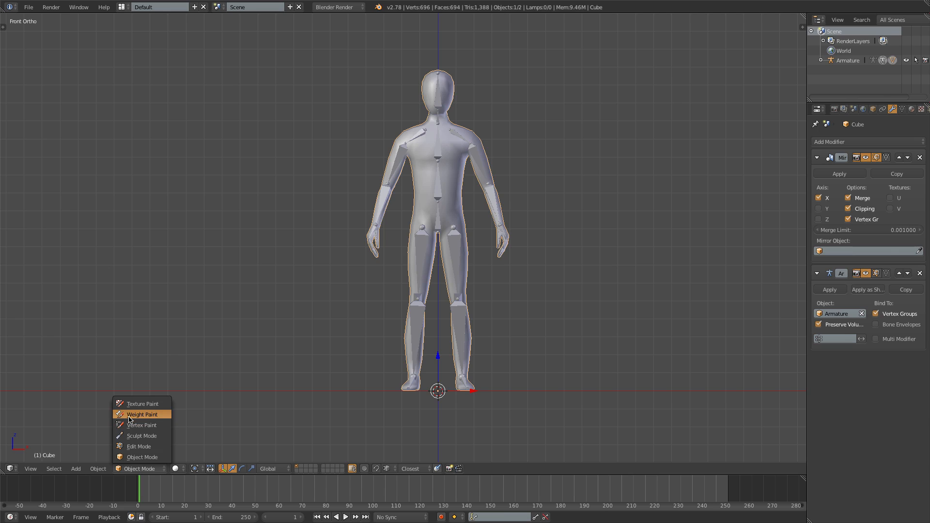
Enter Weight Paint mode and view the Upper Leg.R and Head bones' weights.
{"action": "left_click", "coordinate": [142, 413]}
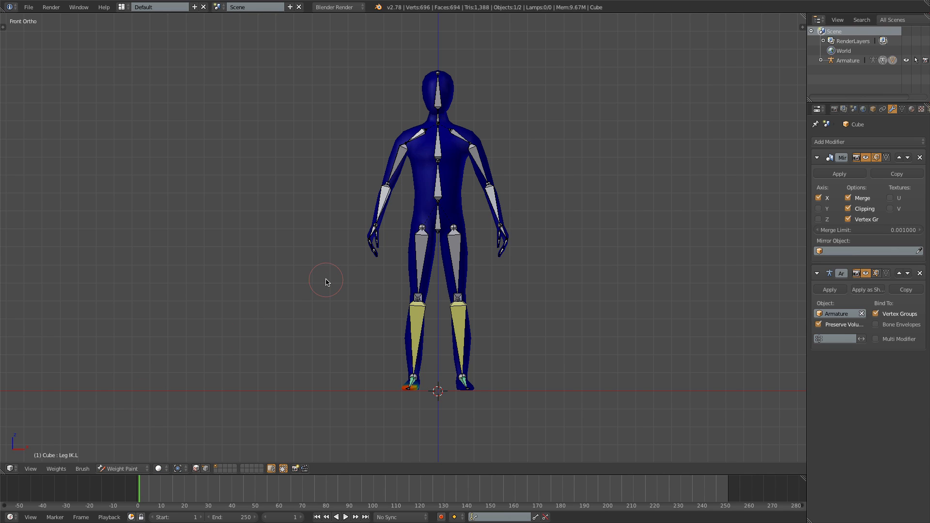
{"action": "mouse_move", "coordinate": [409, 313]}
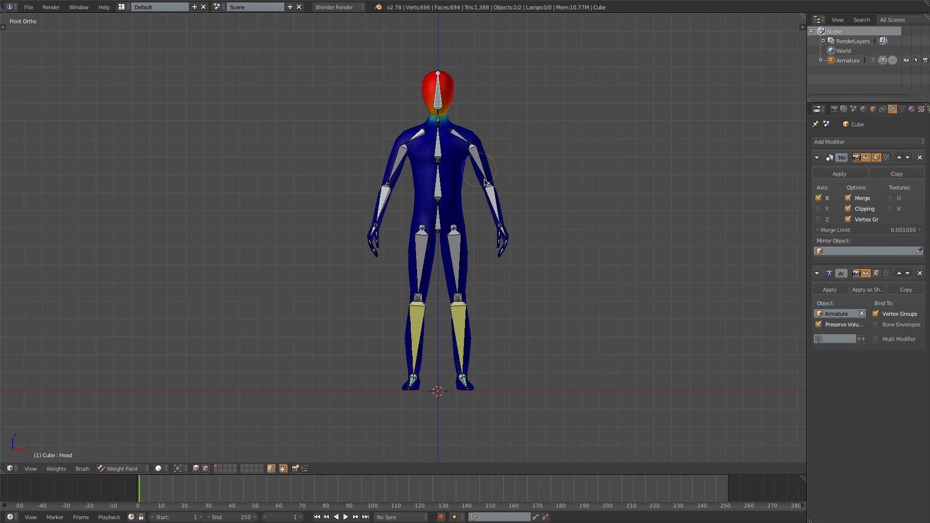
{"action": "mouse_move", "coordinate": [436, 90]}
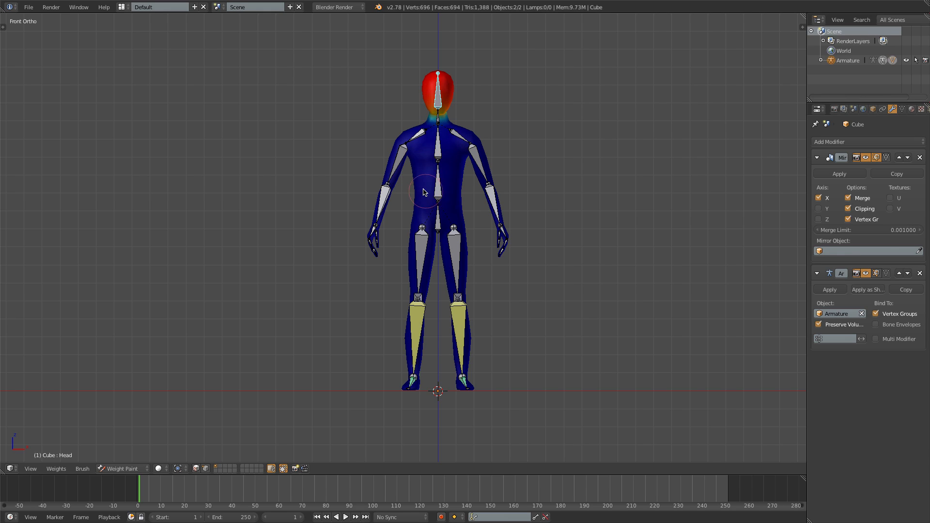
{"action": "mouse_move", "coordinate": [425, 190]}
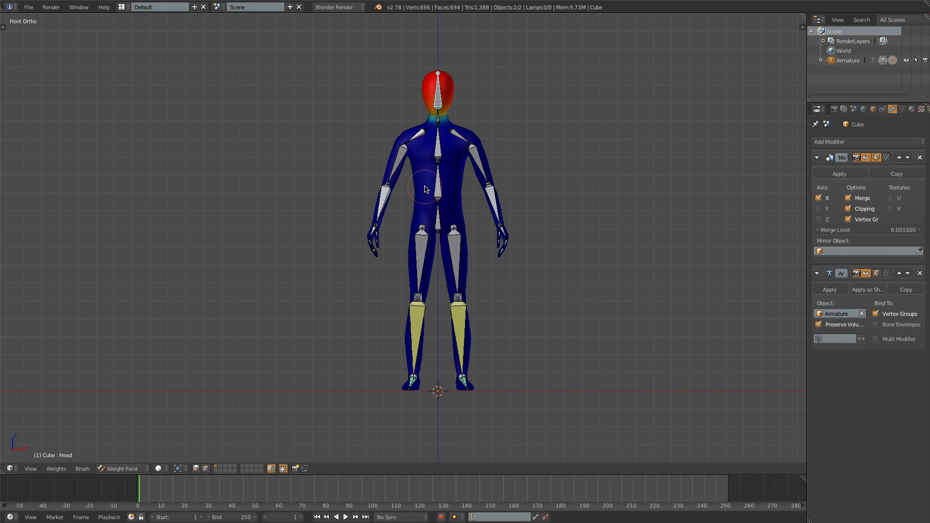
{"action": "left_click", "coordinate": [423, 243]}
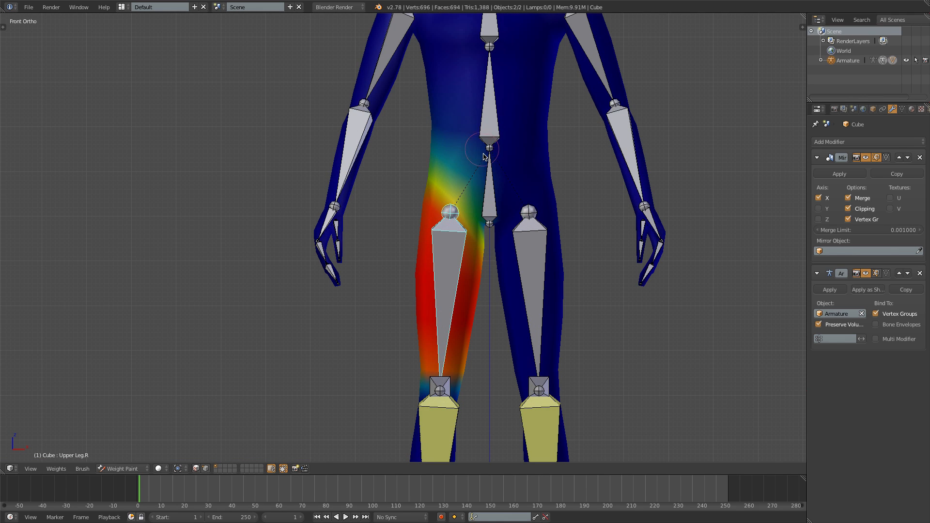
{"action": "mouse_move", "coordinate": [446, 138]}
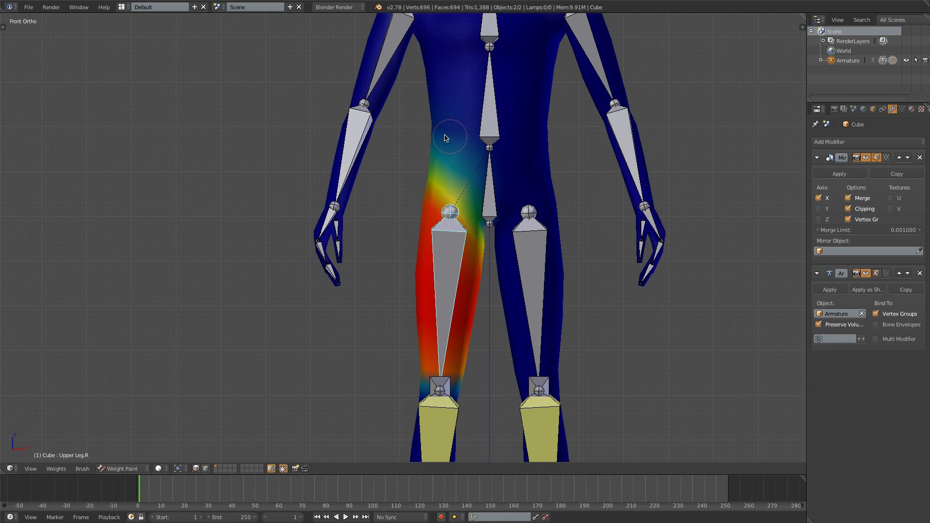
{"action": "mouse_move", "coordinate": [464, 172]}
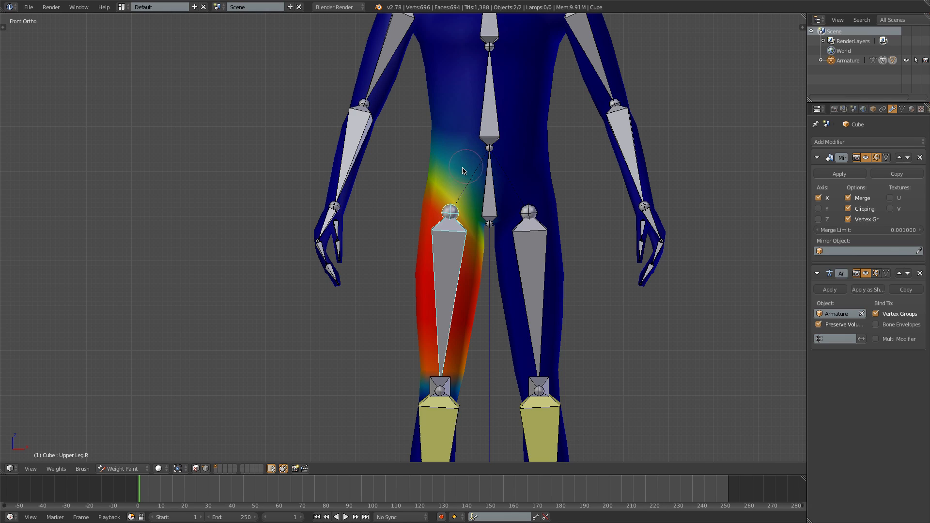
{"action": "mouse_move", "coordinate": [445, 199]}
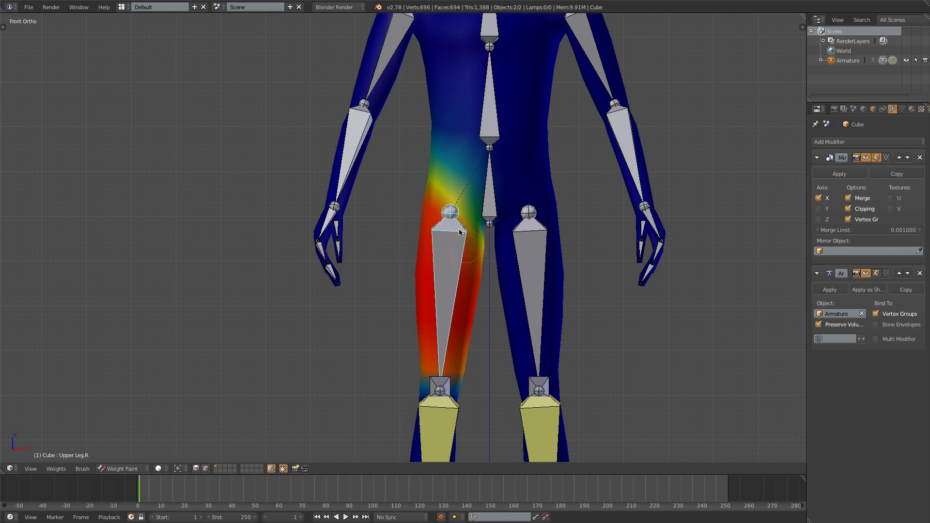
{"action": "scroll", "scroll_direction": "down", "scroll_amount": 3}
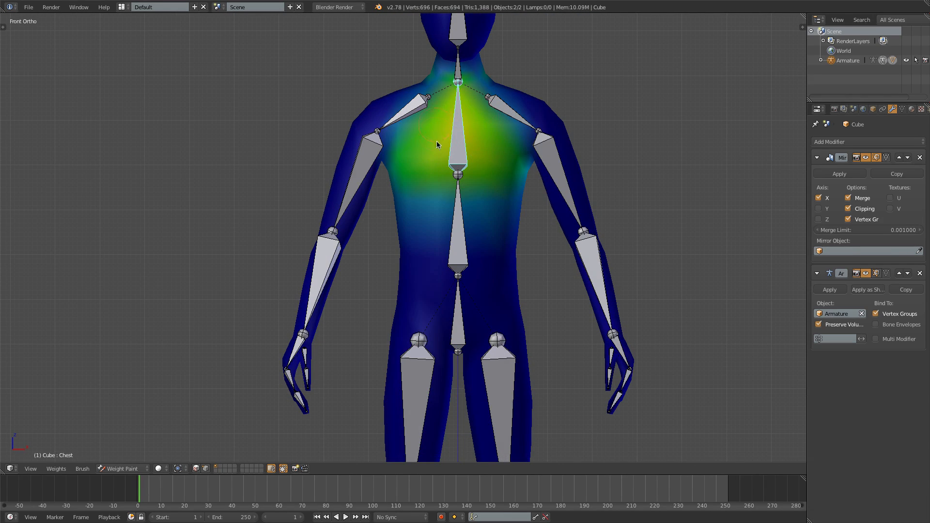
{"action": "mouse_move", "coordinate": [437, 116]}
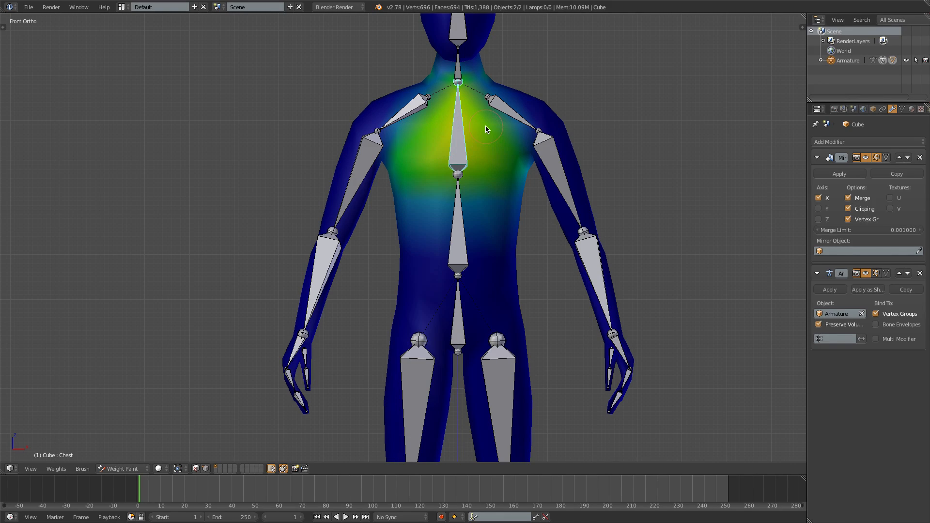
{"action": "left_click", "coordinate": [421, 101]}
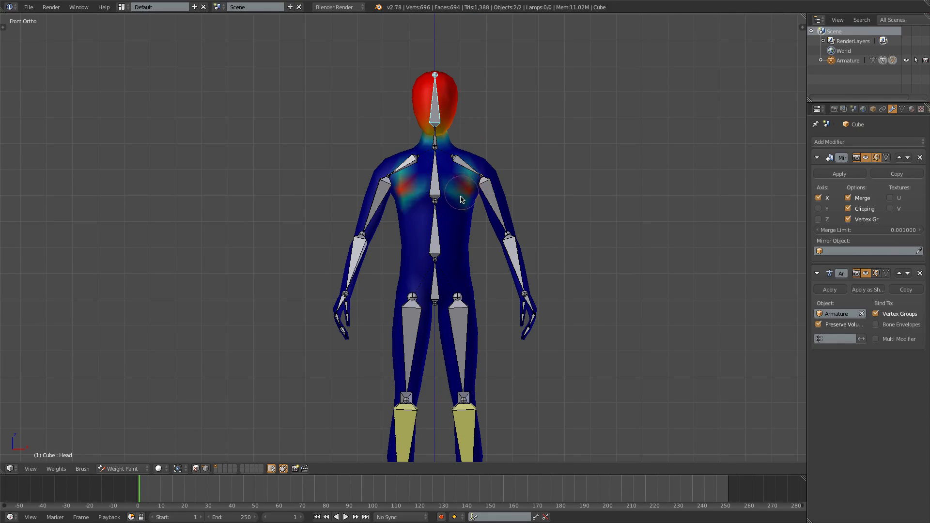
Paint Head weight over the chest, torso and thighs, then tilt the head bone to test.
{"action": "left_click_drag", "start_coordinate": [459, 199], "coordinate": [474, 329]}
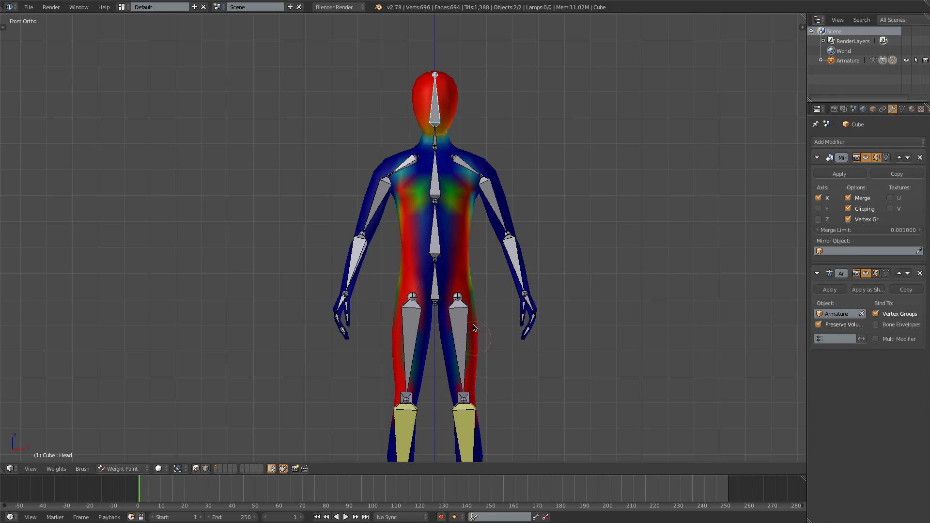
{"action": "left_click_drag", "start_coordinate": [474, 328], "coordinate": [475, 226]}
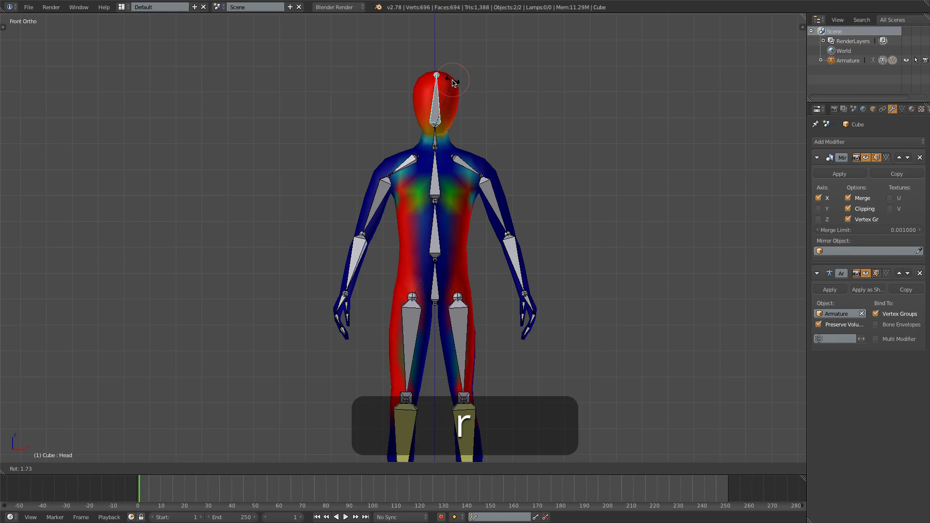
{"action": "left_click_drag", "start_coordinate": [453, 84], "coordinate": [432, 84]}
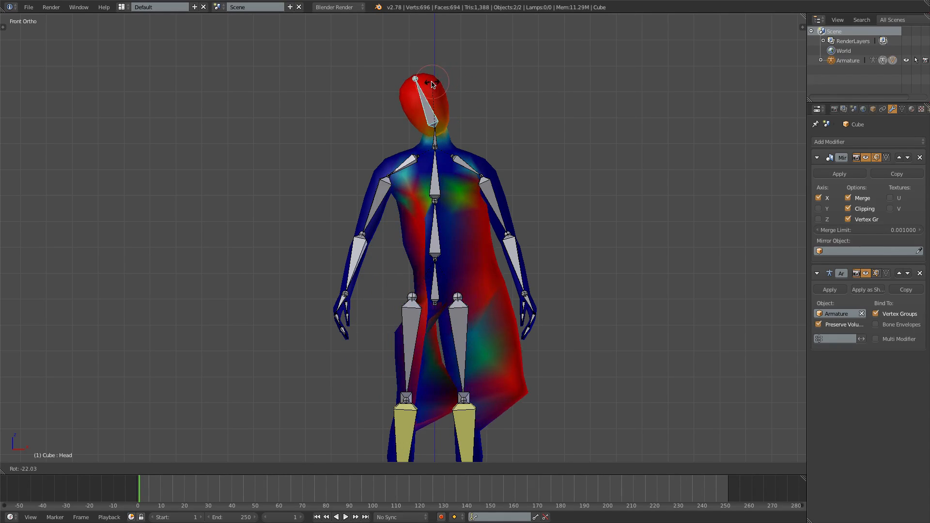
{"action": "left_click_drag", "start_coordinate": [429, 80], "coordinate": [444, 95]}
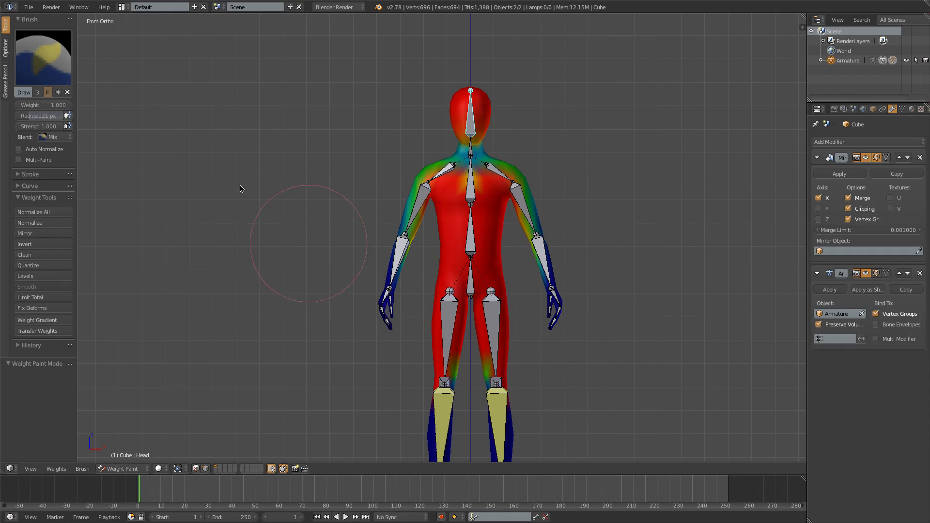
Lower the brush weight to 0.5 then 0.37 and repaint the torso and legs.
{"action": "left_click", "coordinate": [42, 105]}
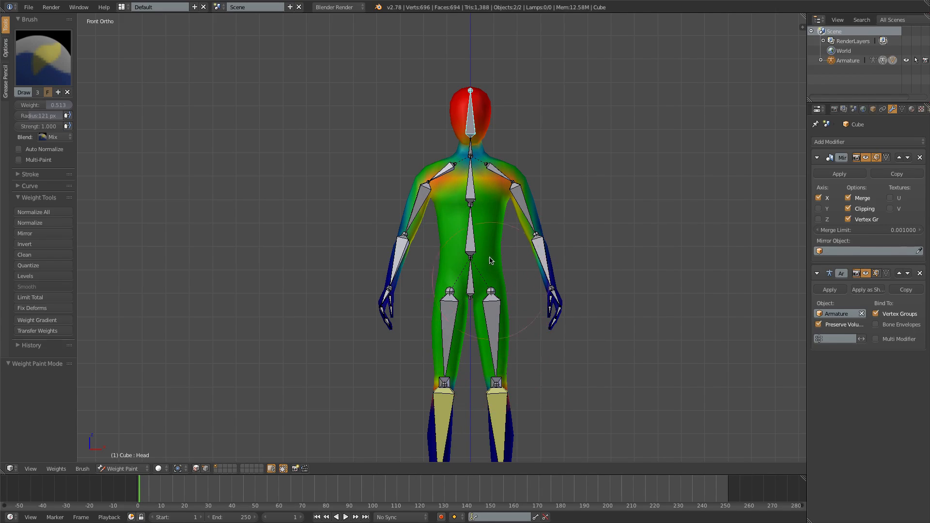
{"action": "left_click", "coordinate": [490, 260]}
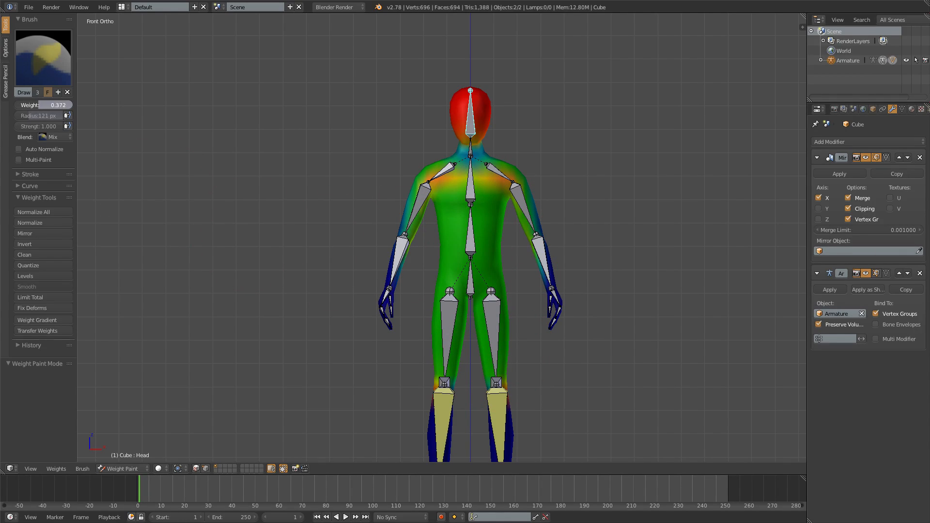
{"action": "left_click", "coordinate": [478, 352]}
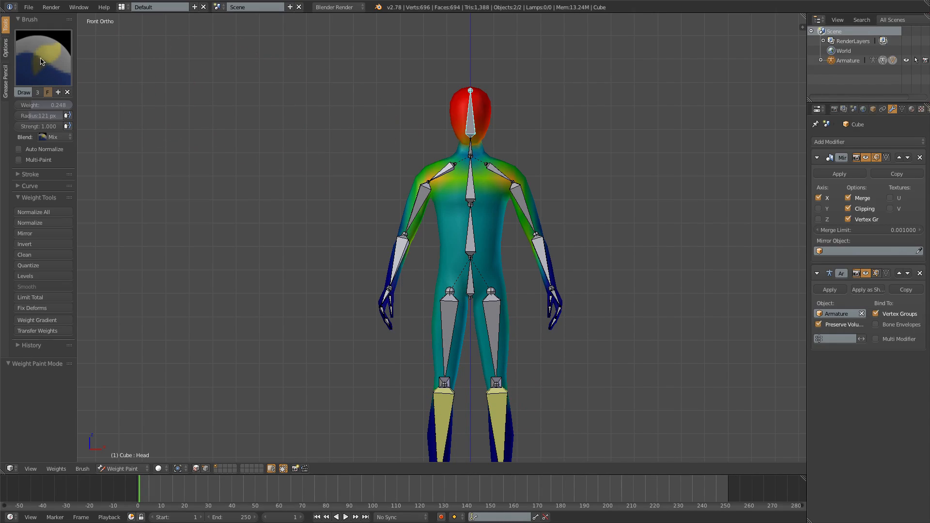
Switch to the Subtract brush and remove Head weight from the right forearm.
{"action": "left_click", "coordinate": [43, 55]}
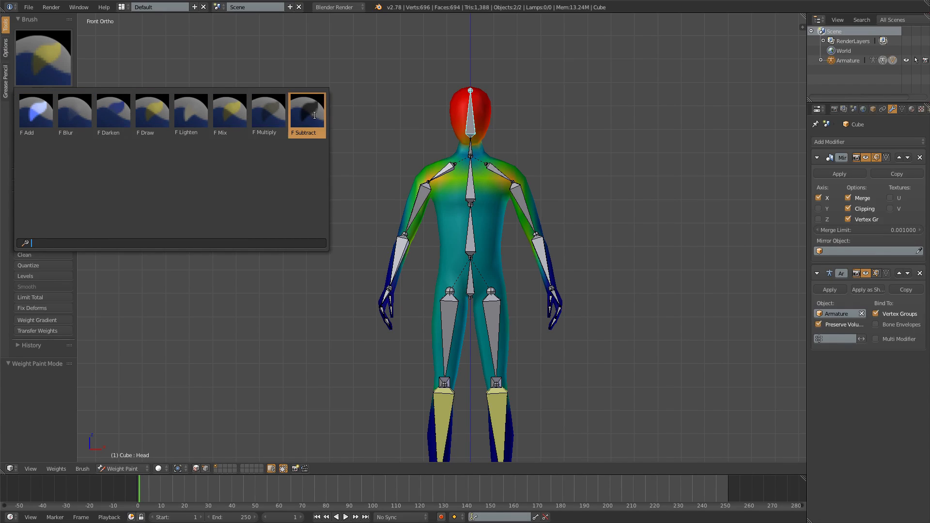
{"action": "left_click", "coordinate": [306, 109]}
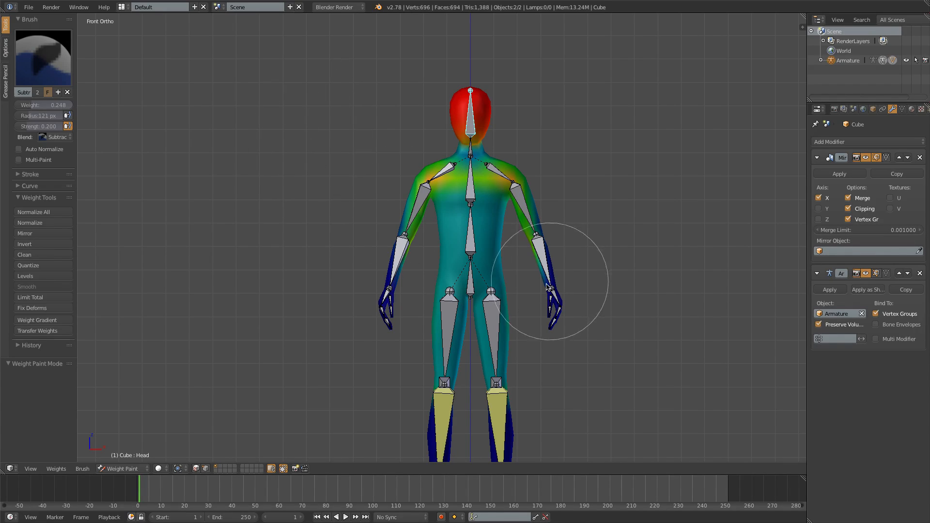
{"action": "left_click_drag", "start_coordinate": [545, 287], "coordinate": [486, 254]}
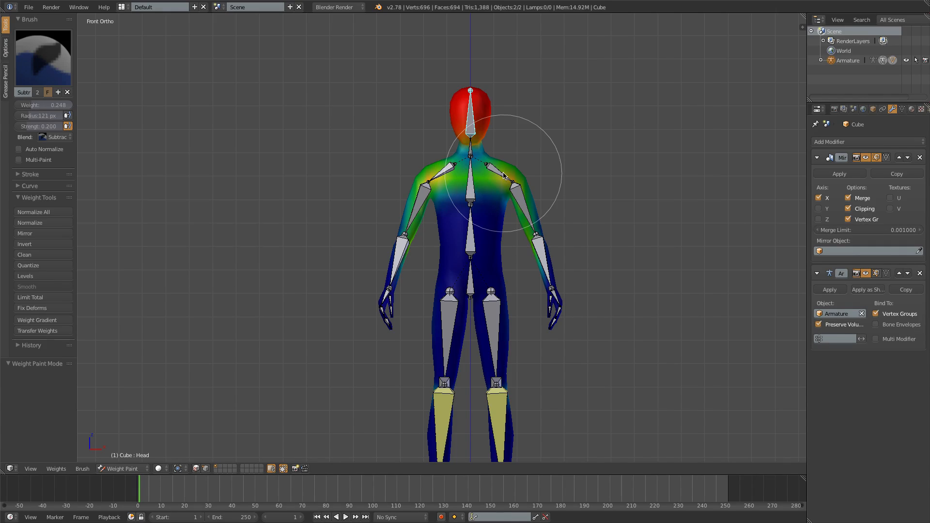
{"action": "mouse_move", "coordinate": [346, 125]}
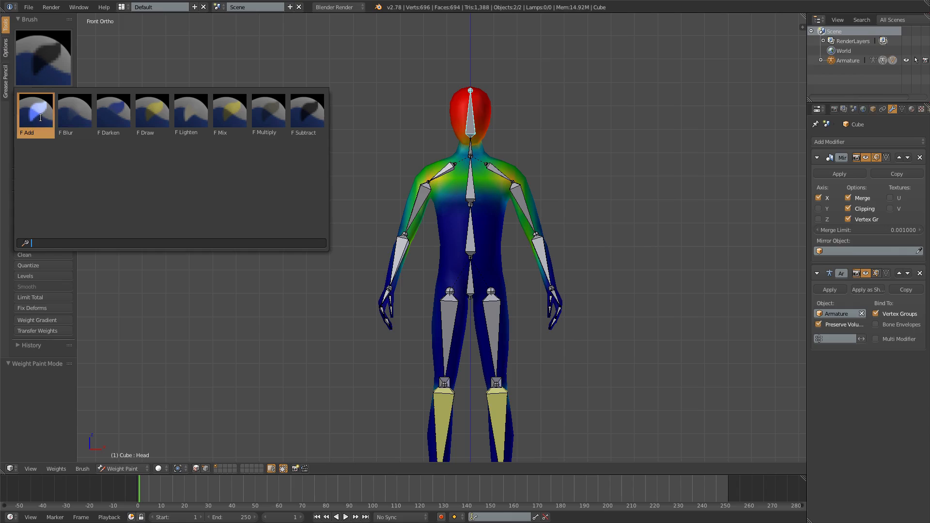
Use the Add brush to build Head weight back up over the chest and belly.
{"action": "left_click", "coordinate": [35, 112]}
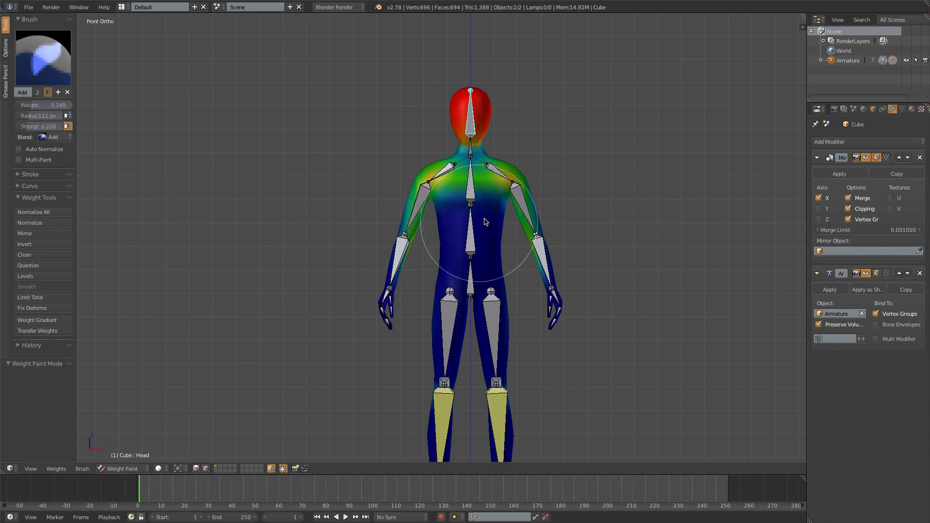
{"action": "left_click", "coordinate": [484, 223]}
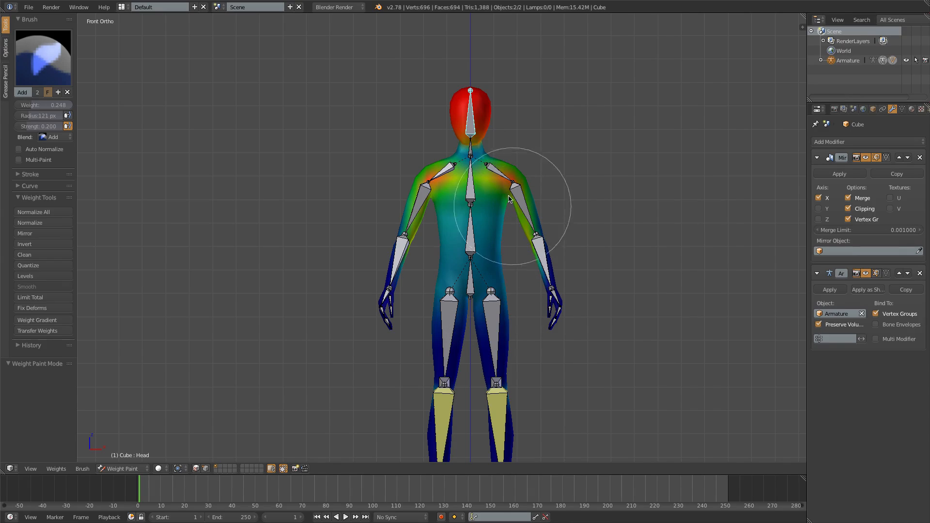
{"action": "left_click_drag", "start_coordinate": [508, 200], "coordinate": [486, 240]}
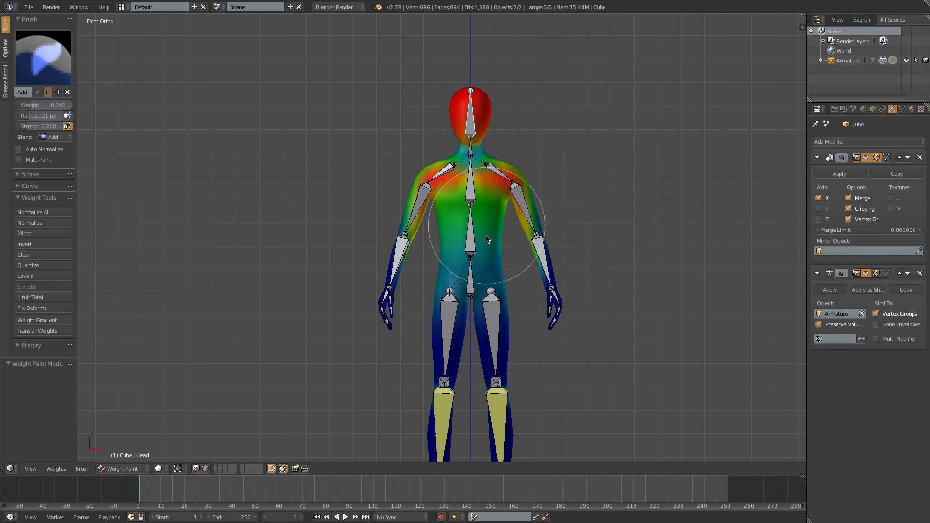
{"action": "left_click_drag", "start_coordinate": [486, 240], "coordinate": [494, 196]}
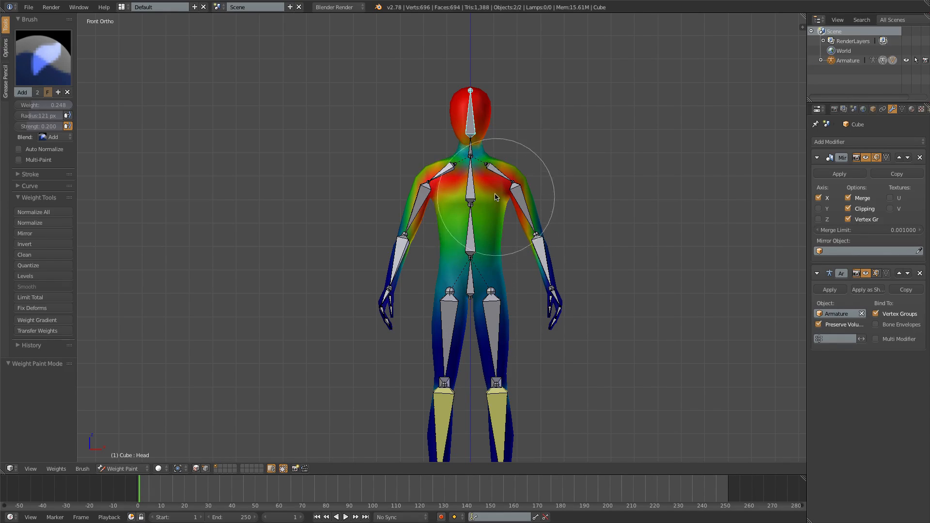
{"action": "left_click_drag", "start_coordinate": [495, 196], "coordinate": [492, 226]}
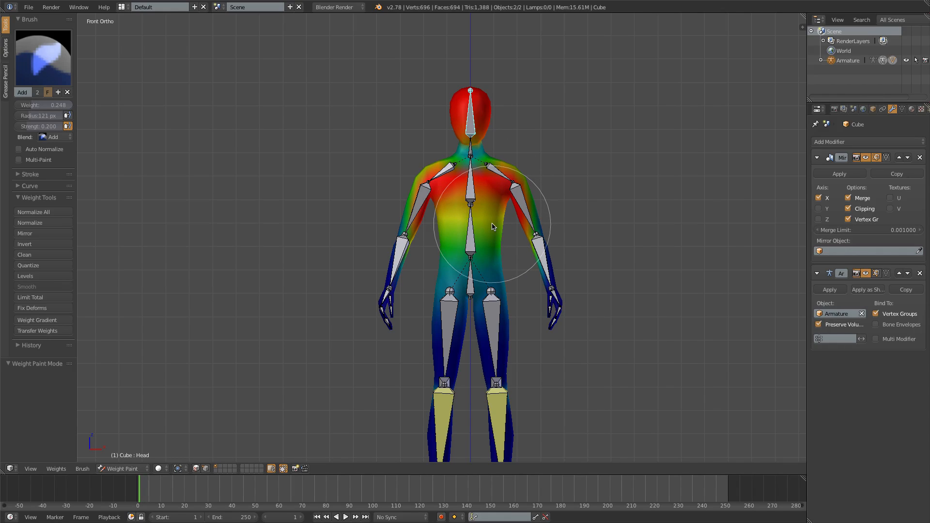
{"action": "mouse_move", "coordinate": [248, 201]}
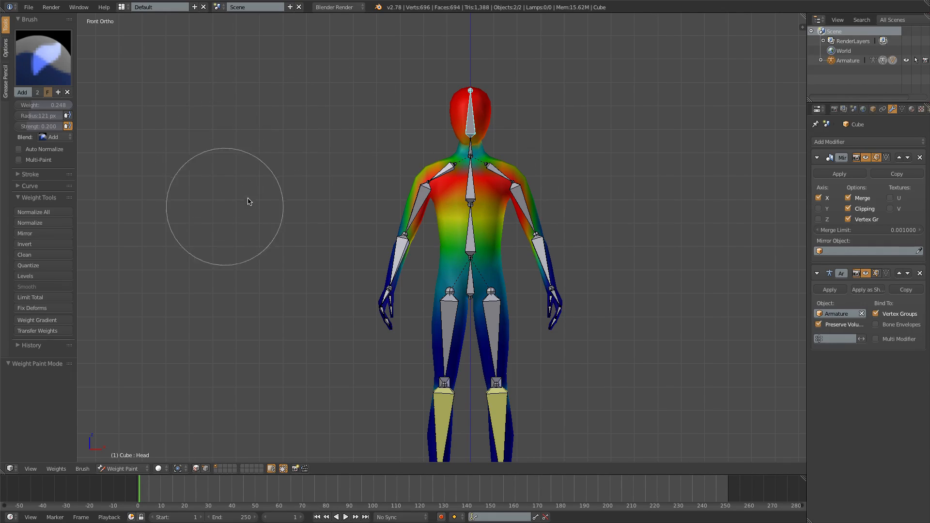
{"action": "mouse_move", "coordinate": [281, 181]}
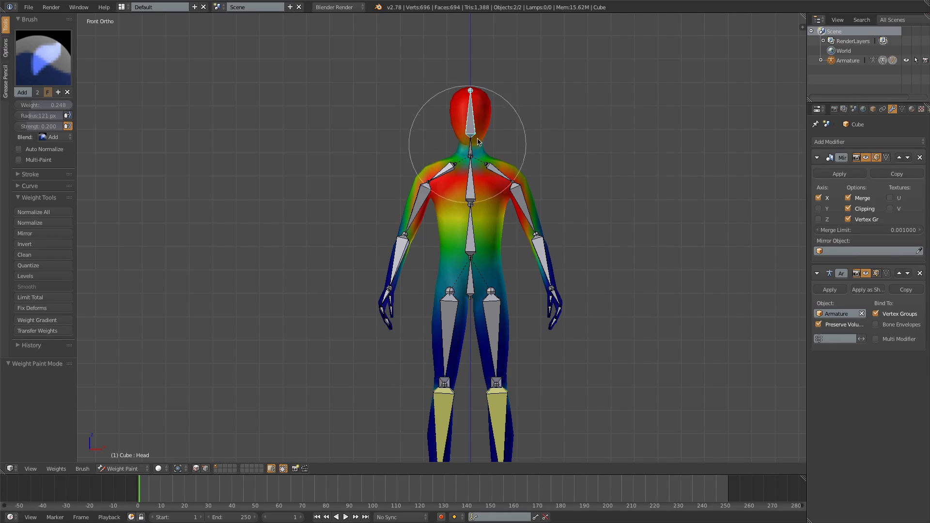
{"action": "mouse_move", "coordinate": [456, 153]}
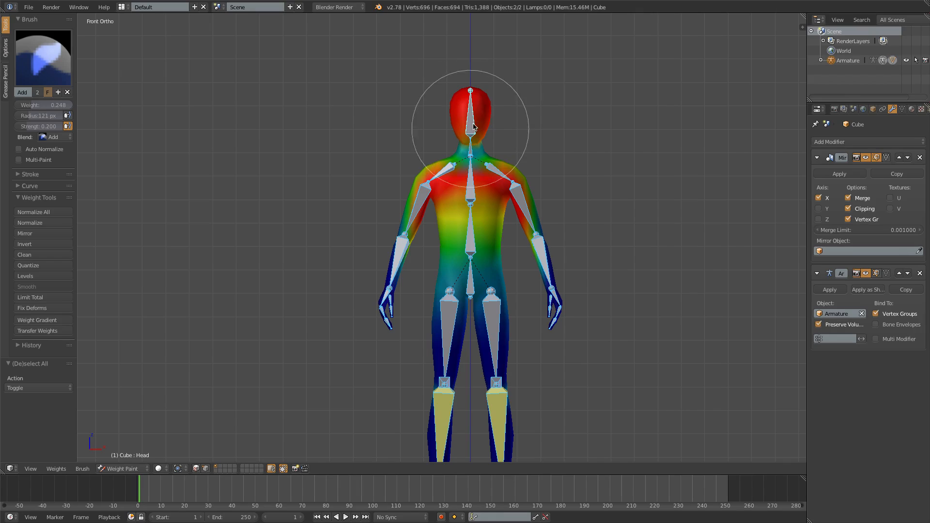
{"action": "mouse_move", "coordinate": [62, 455]}
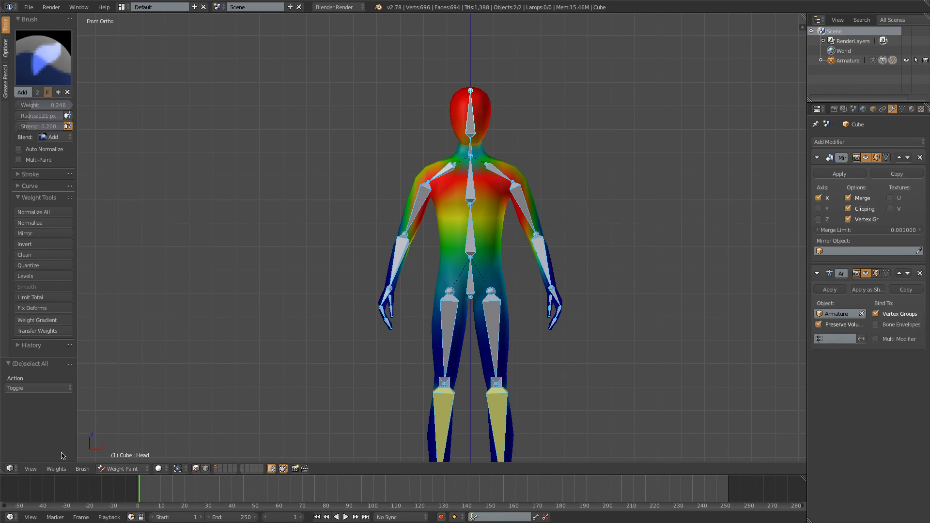
Assign Automatic From Bones to regenerate the vertex weights.
{"action": "left_click", "coordinate": [56, 469]}
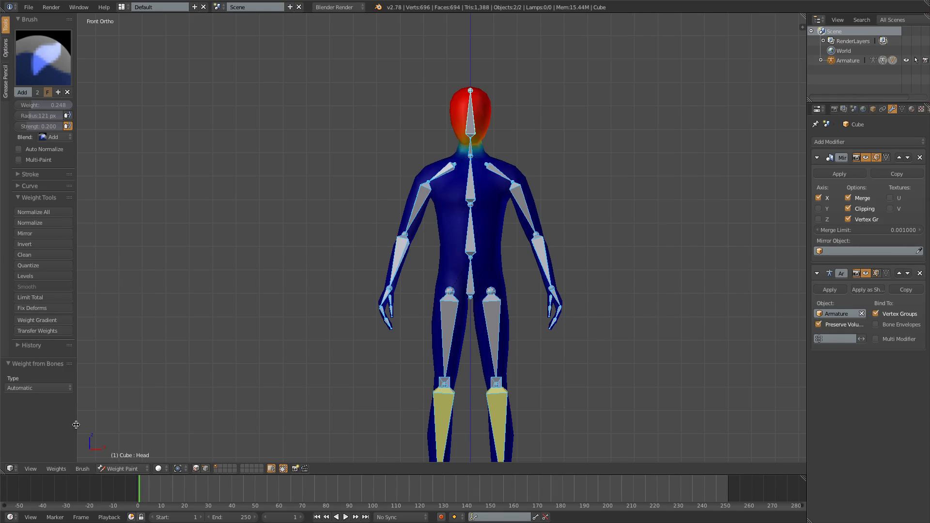
{"action": "left_click", "coordinate": [469, 201]}
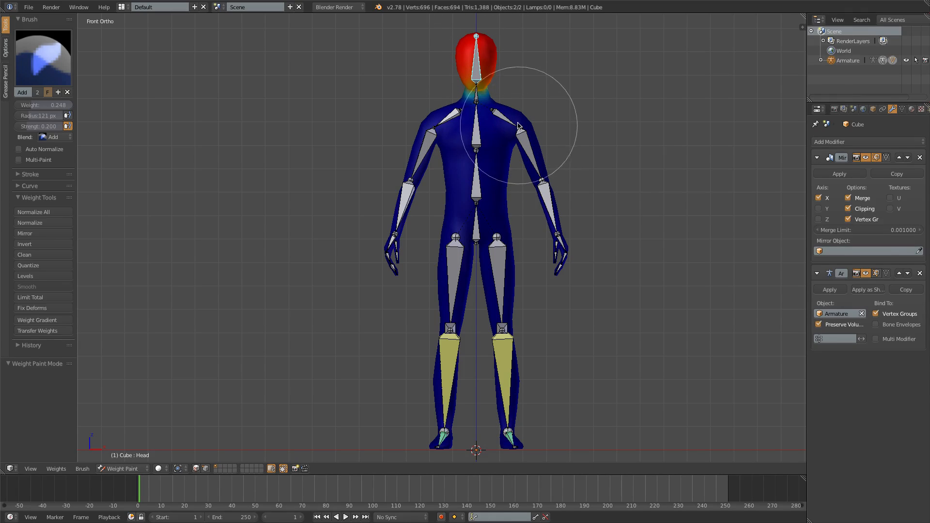
Raise the left arm and bend the left knee to test the automatic weights.
{"action": "key", "text": "r"}
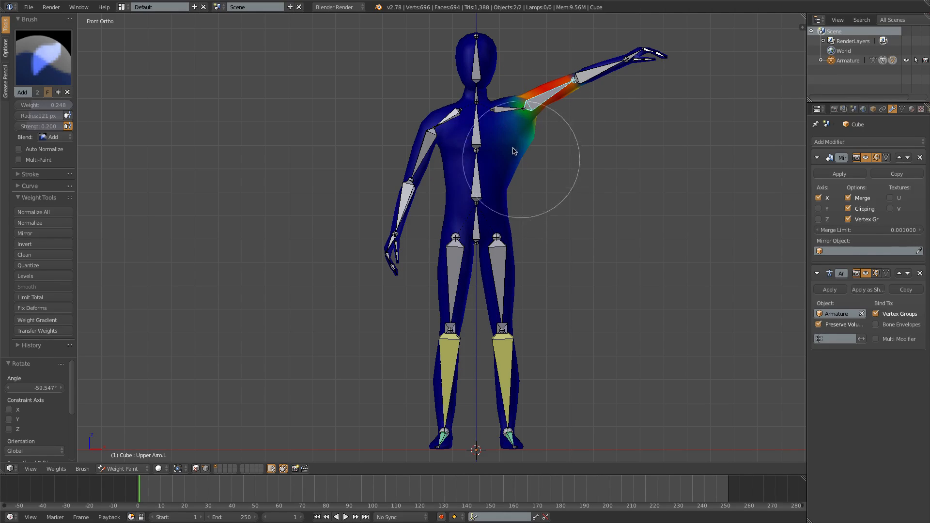
{"action": "mouse_move", "coordinate": [631, 26]}
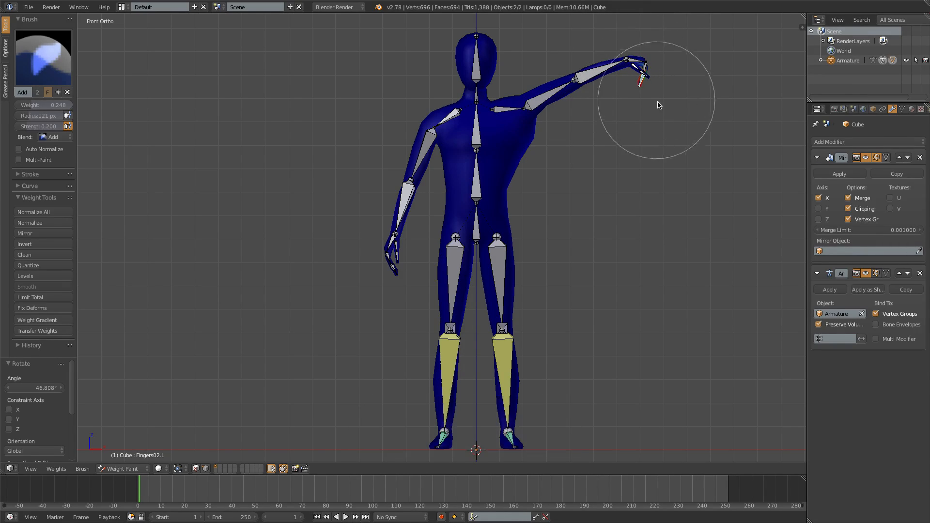
{"action": "left_click_drag", "start_coordinate": [657, 105], "coordinate": [616, 91]}
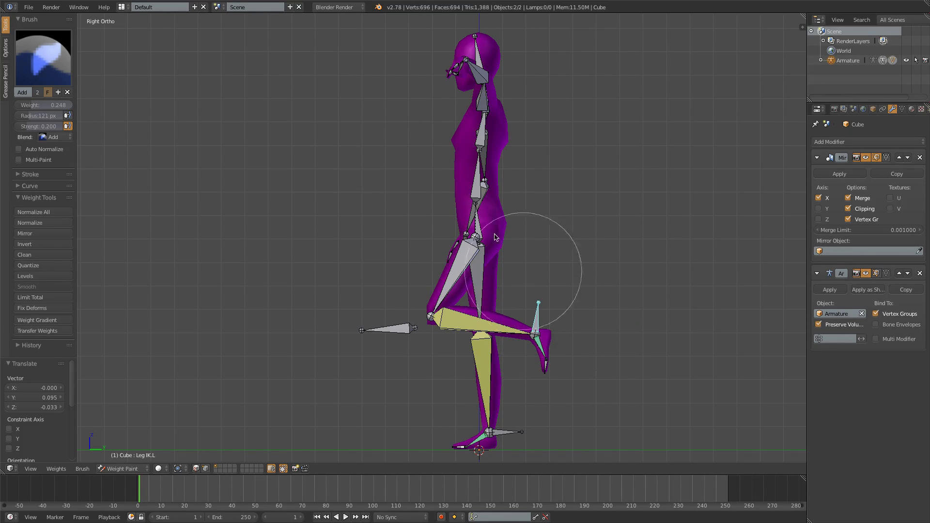
{"action": "mouse_move", "coordinate": [499, 215]}
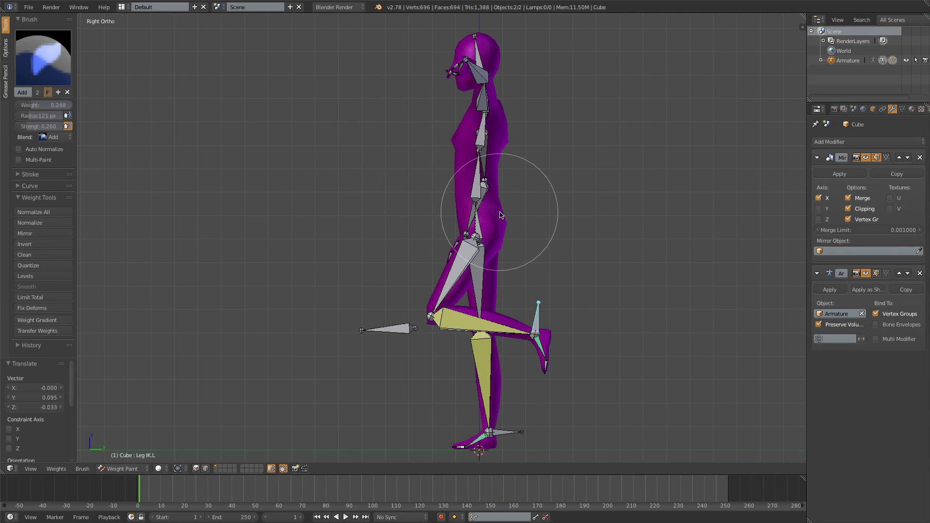
{"action": "mouse_move", "coordinate": [539, 313]}
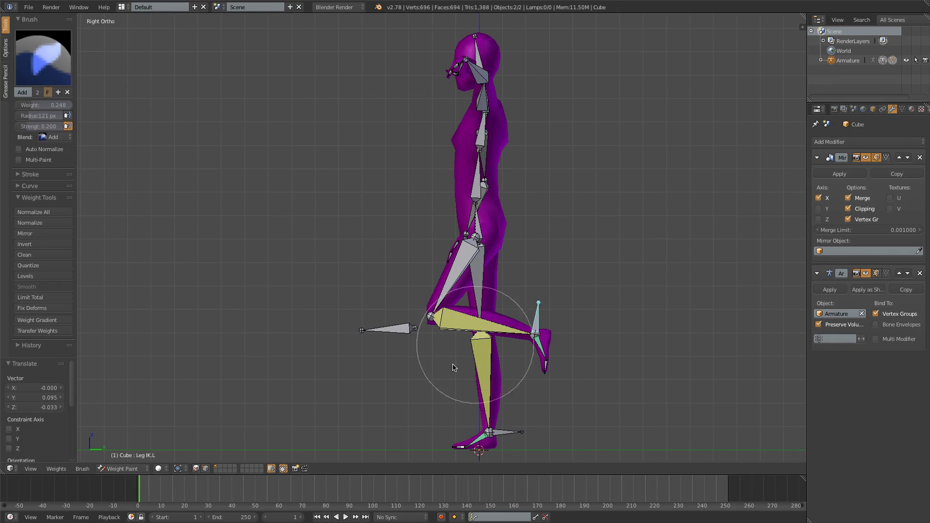
{"action": "left_click", "coordinate": [384, 329]}
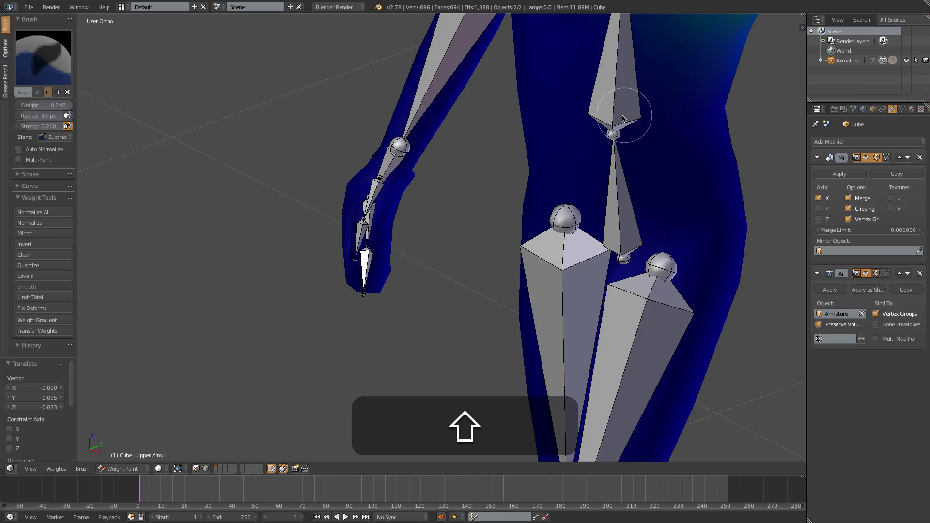
In wireframe, subtract Upper Arm.L weight from the chest below the armpit.
{"action": "key", "text": "z"}
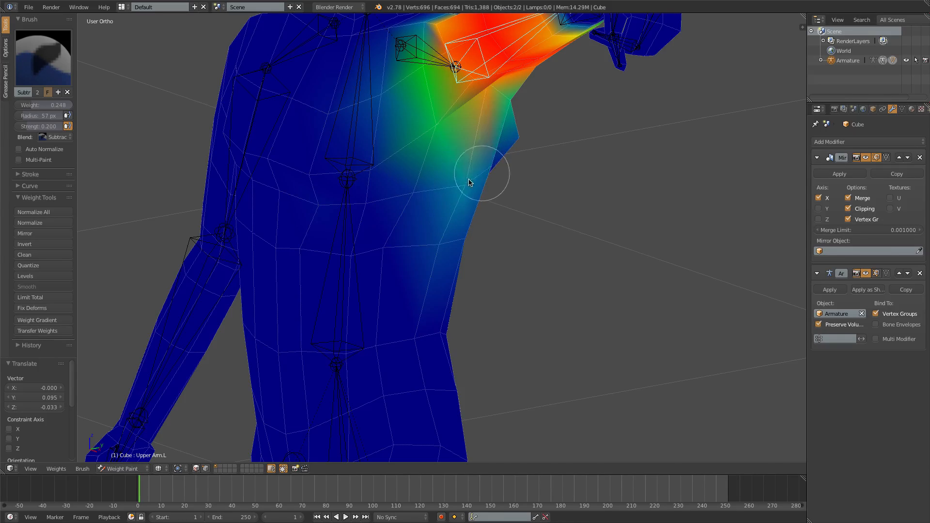
{"action": "left_click_drag", "start_coordinate": [483, 176], "coordinate": [407, 170]}
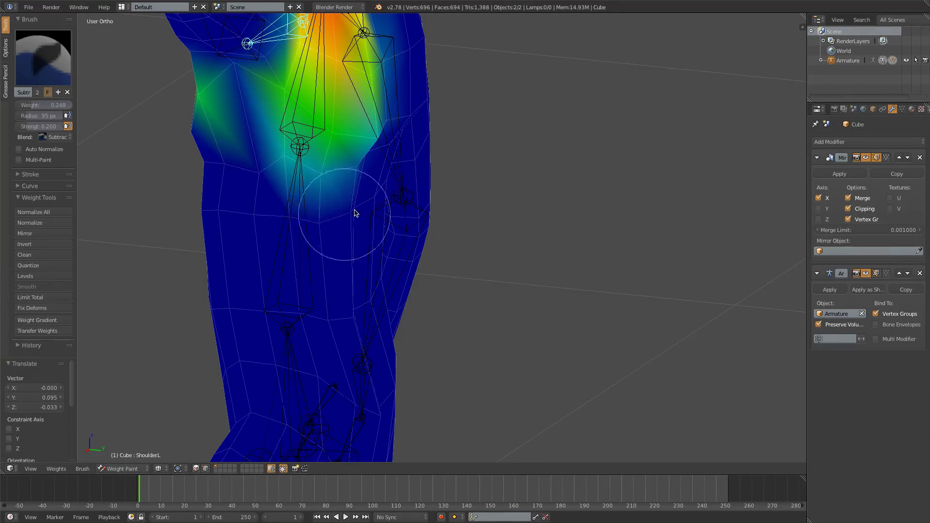
Subtract Shoulder.L weight from the upper chest and check the shoulder in front view.
{"action": "left_click_drag", "start_coordinate": [354, 213], "coordinate": [276, 174]}
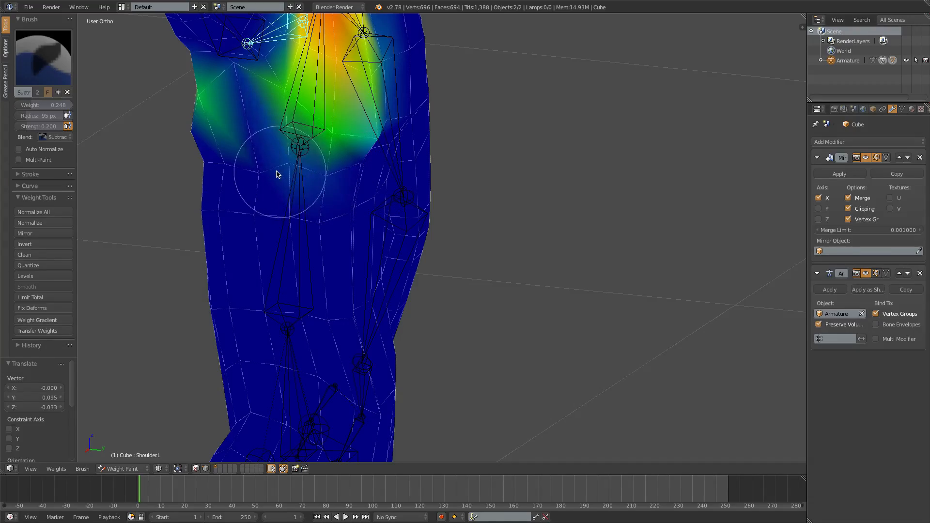
{"action": "key", "text": "r"}
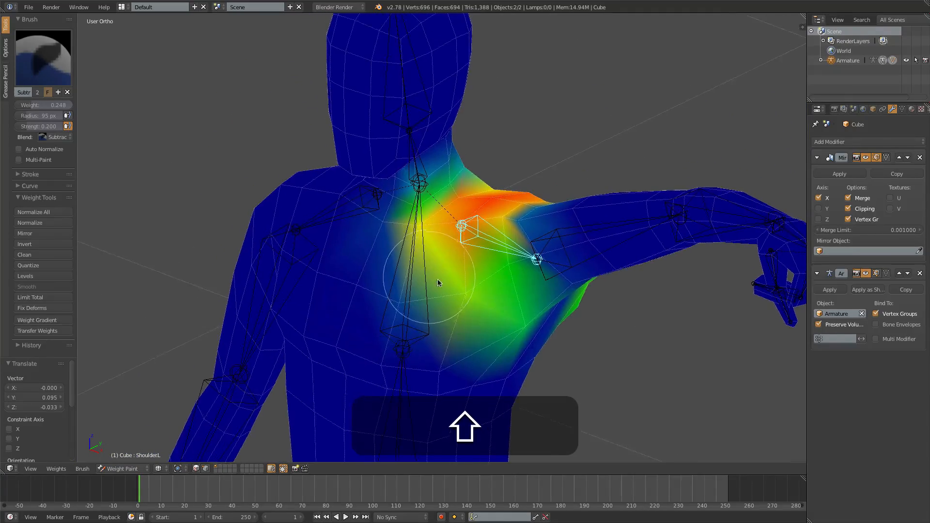
{"action": "key", "text": "r"}
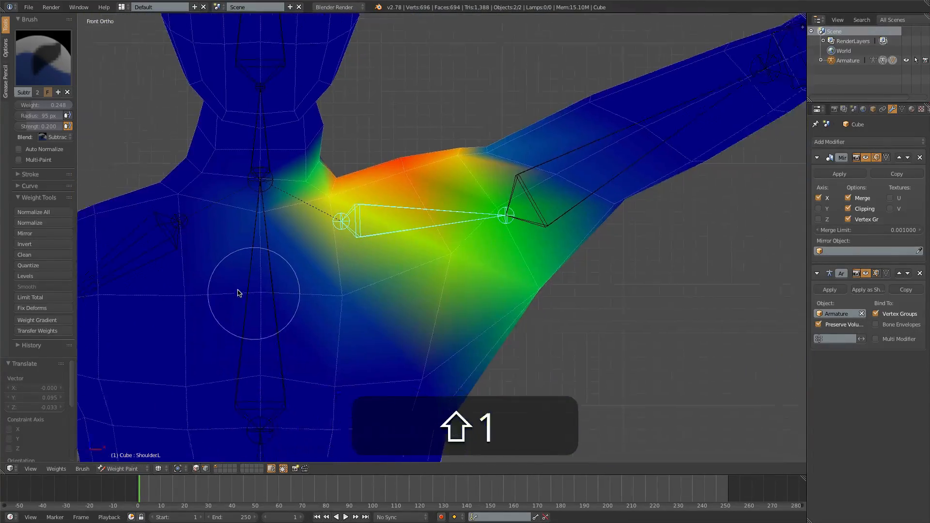
Rotate Upper Arm.L up and down, then rotate Shoulder.L to test the shoulder deformation.
{"action": "key", "text": "r"}
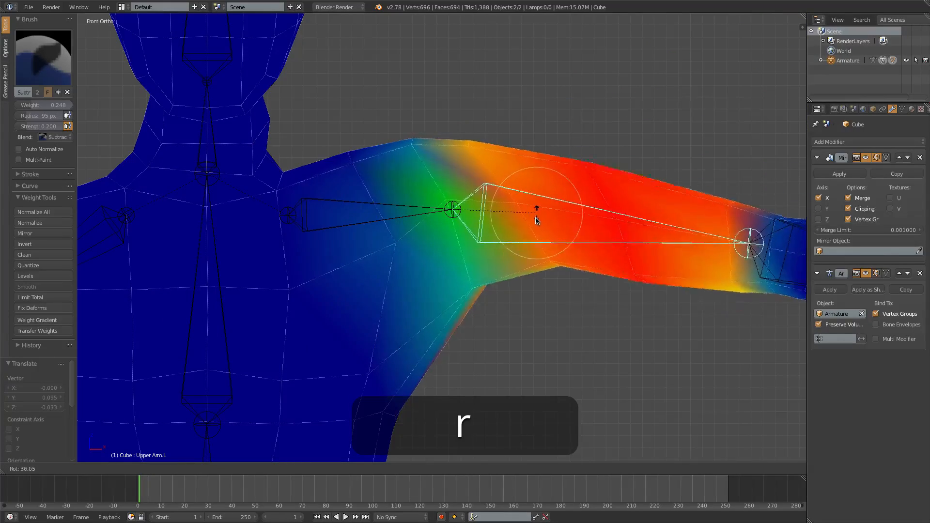
{"action": "key", "text": "r"}
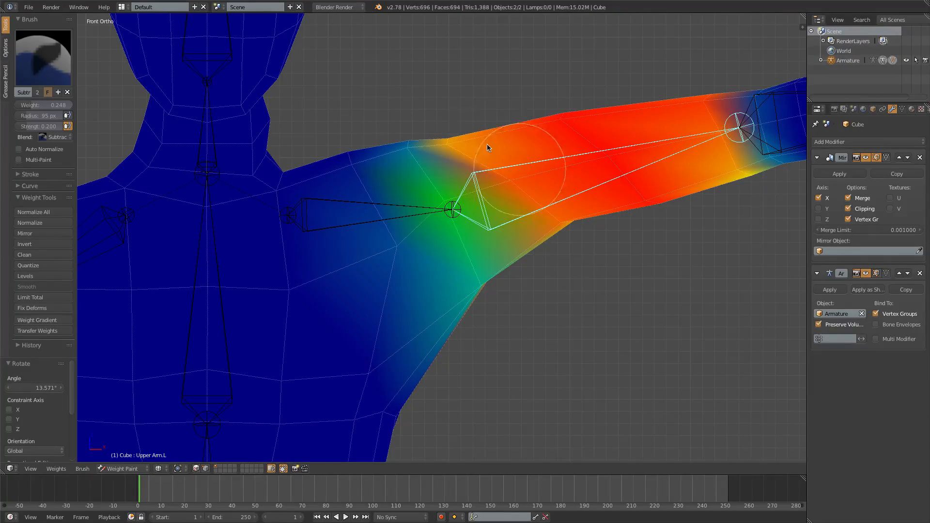
{"action": "key", "text": "r"}
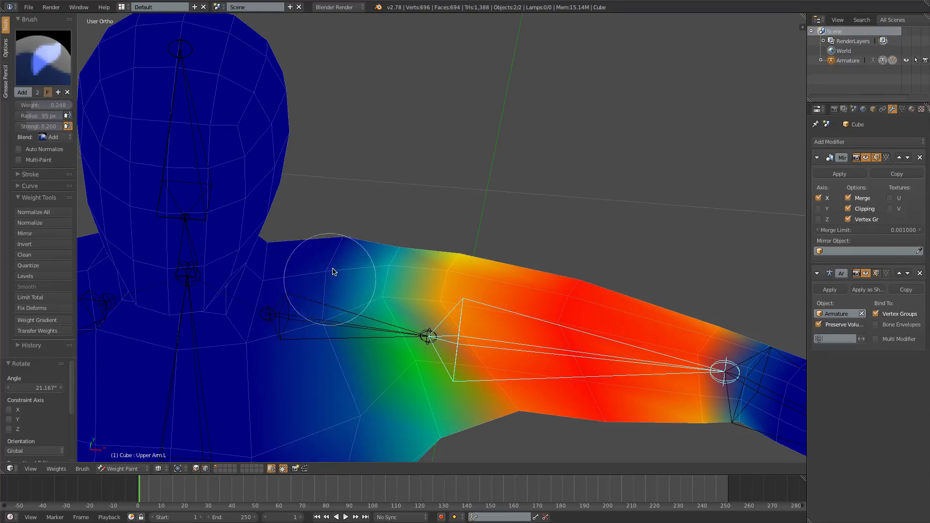
{"action": "key", "text": "1"}
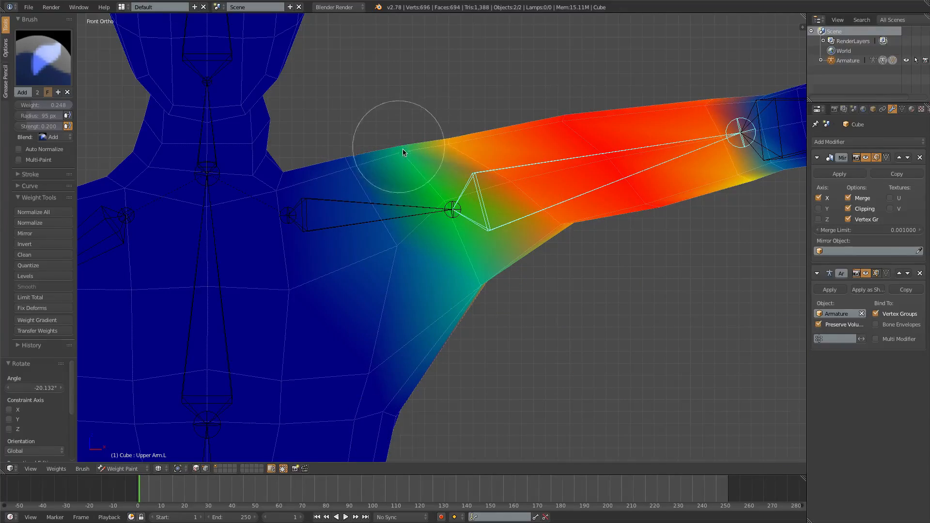
{"action": "key", "text": "r"}
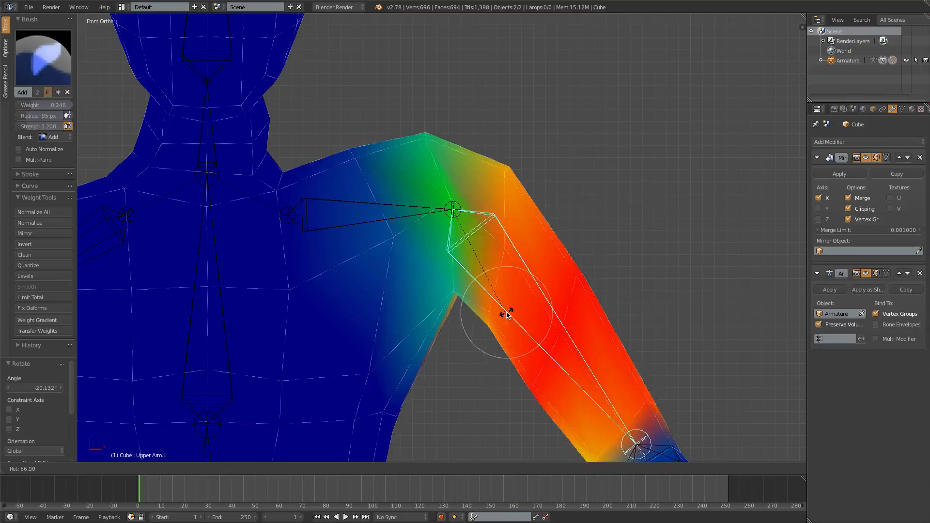
{"action": "key", "text": "r"}
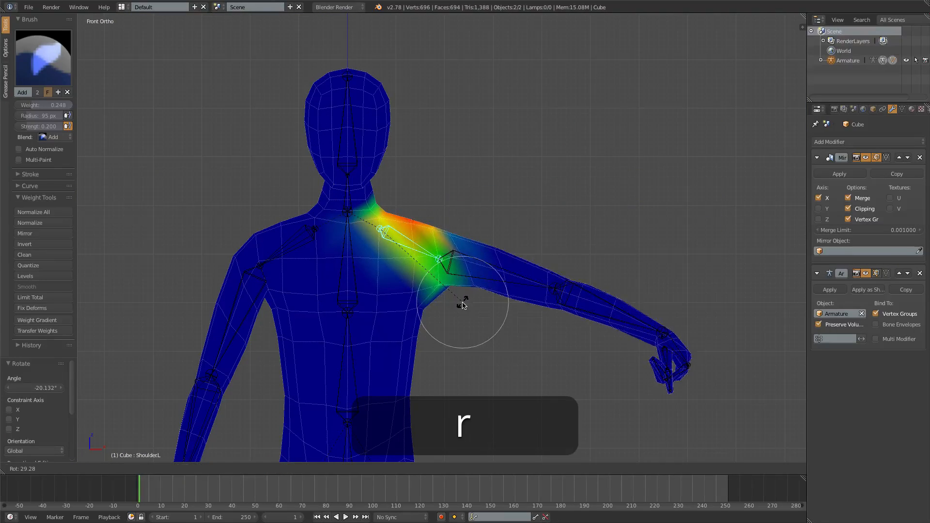
{"action": "mouse_move", "coordinate": [491, 264]}
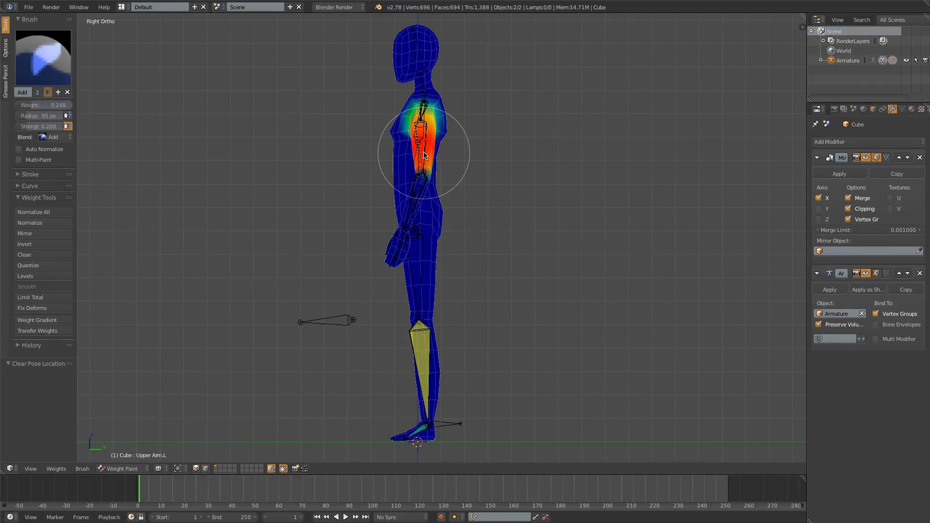
Paint Upper Arm.L weight at the shoulder and bend the leg with Leg IK.L.
{"action": "key", "text": "r"}
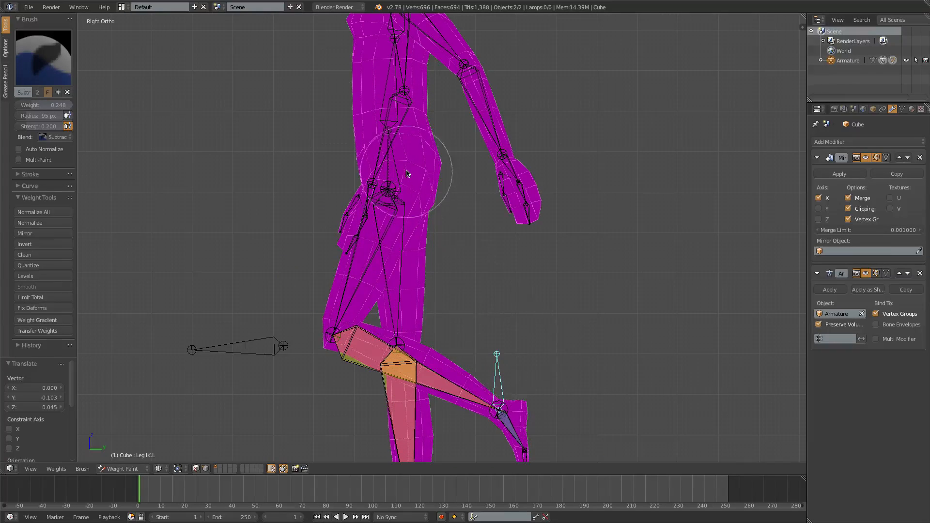
{"action": "mouse_move", "coordinate": [408, 194]}
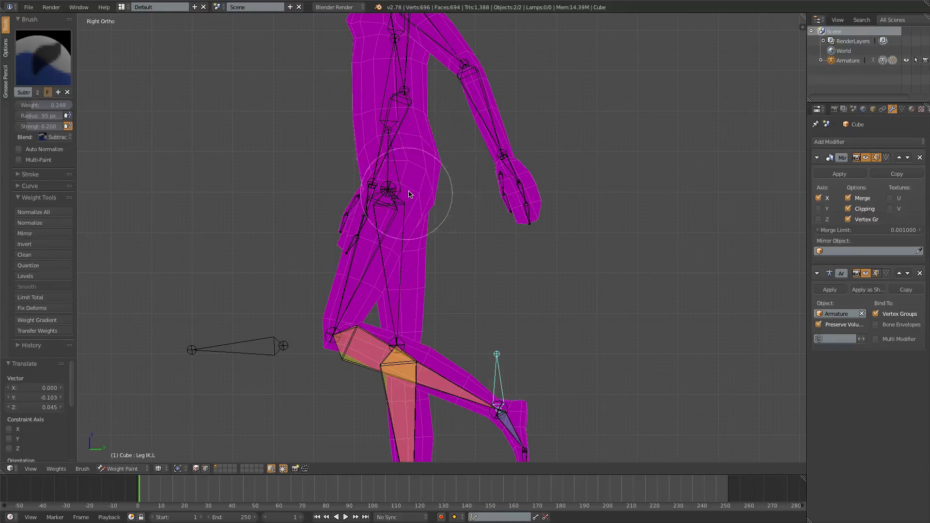
{"action": "mouse_move", "coordinate": [366, 272]}
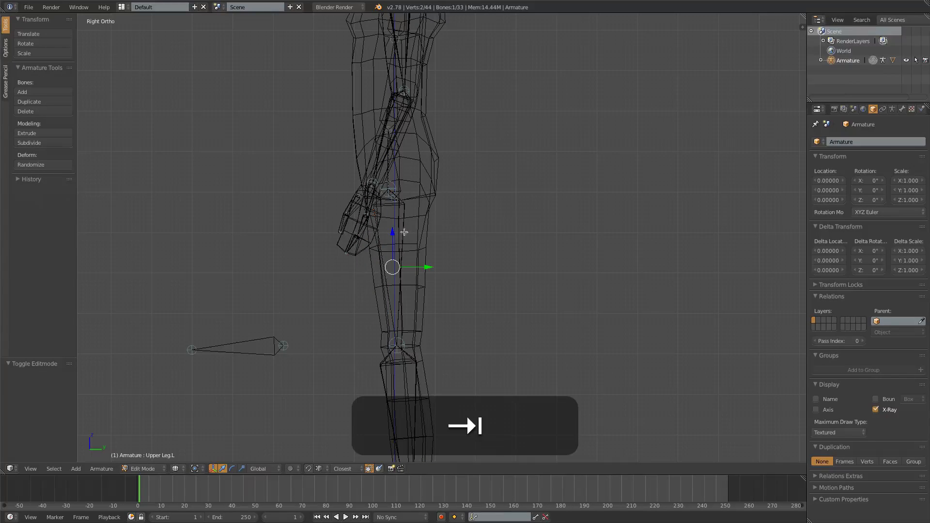
Enter the armature's Edit Mode and clear the bone selection to adjust the hip joints.
{"action": "key", "text": "1"}
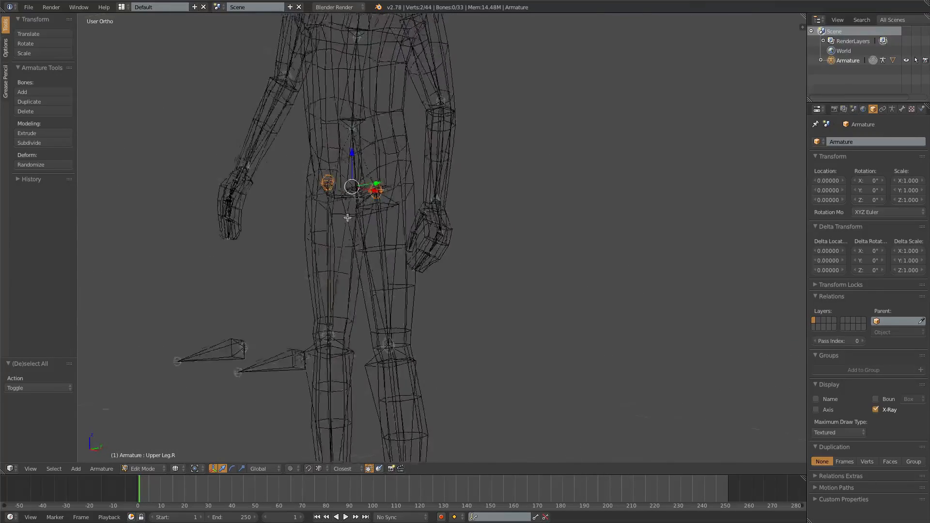
{"action": "key", "text": "g"}
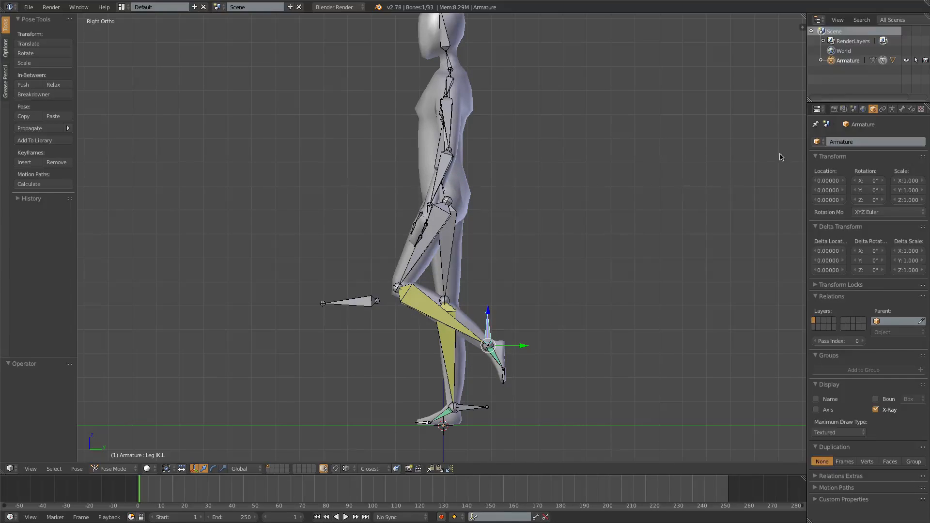
Set the armature's Display to Wire in its data properties.
{"action": "left_click", "coordinate": [882, 109]}
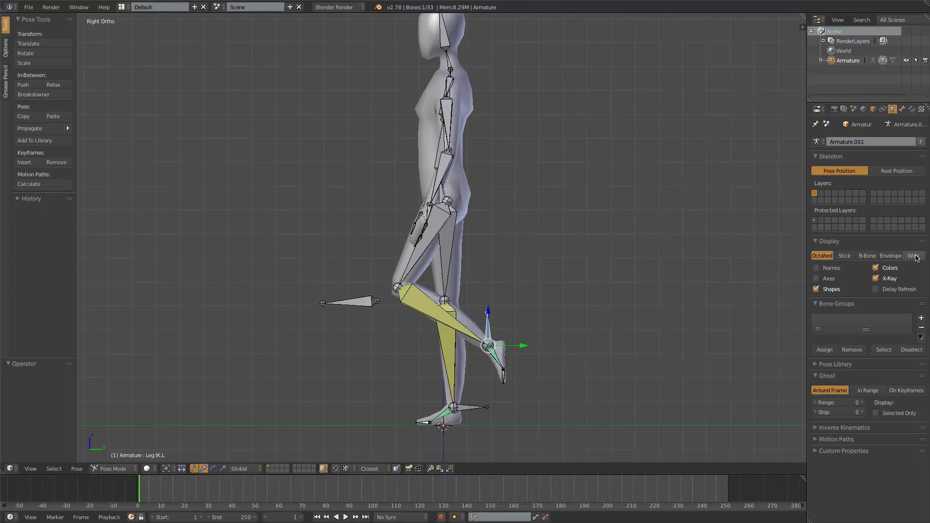
{"action": "left_click", "coordinate": [914, 256]}
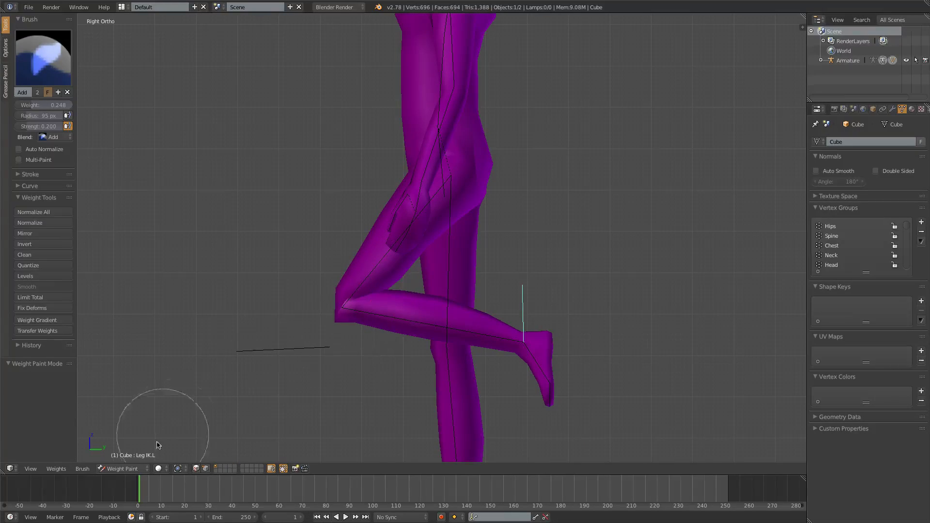
{"action": "mouse_move", "coordinate": [118, 418]}
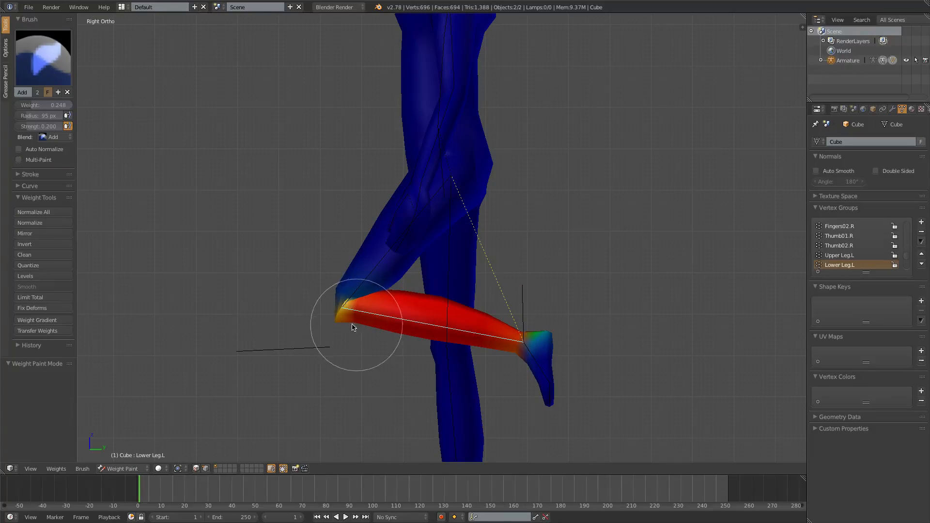
Paint Lower Leg.L and Upper Leg.L weights above the knee, then bend the leg with Leg IK.L.
{"action": "key", "text": "z"}
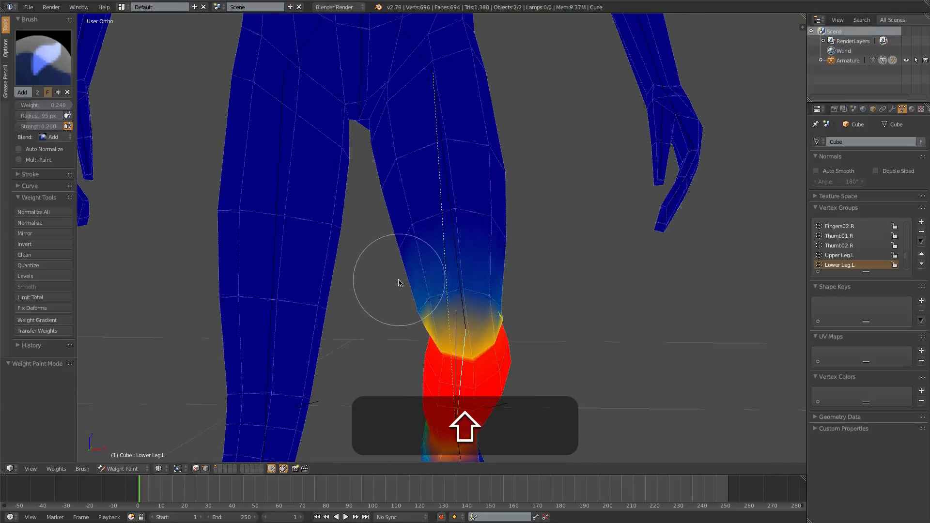
{"action": "left_click_drag", "start_coordinate": [398, 282], "coordinate": [453, 296]}
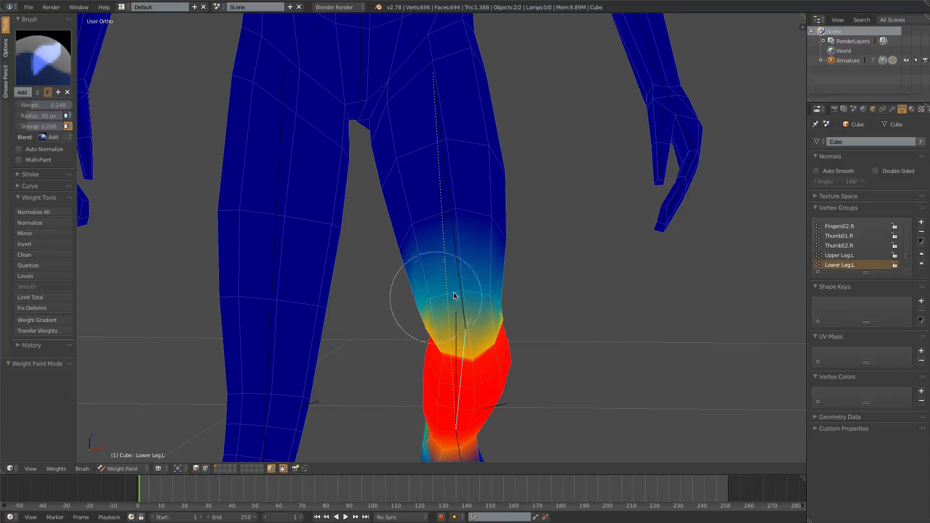
{"action": "left_click", "coordinate": [840, 254]}
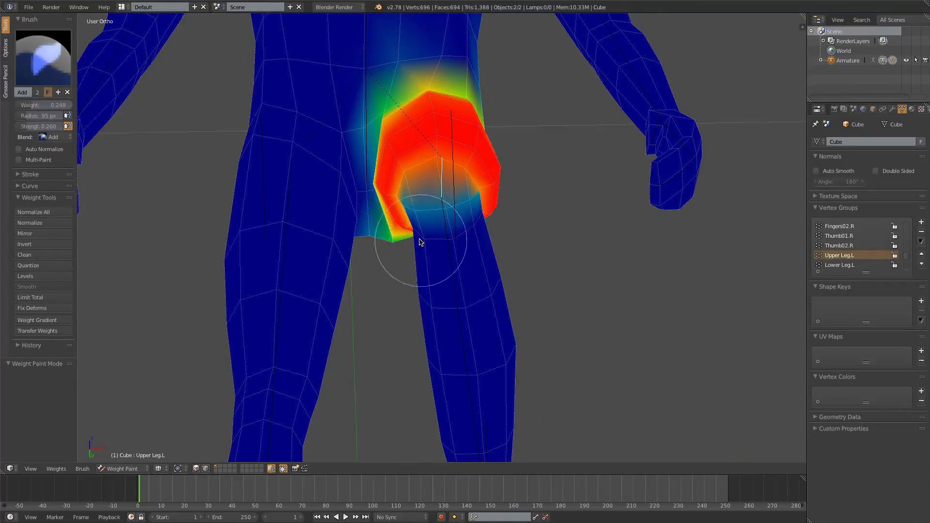
{"action": "left_click_drag", "start_coordinate": [418, 242], "coordinate": [427, 243]}
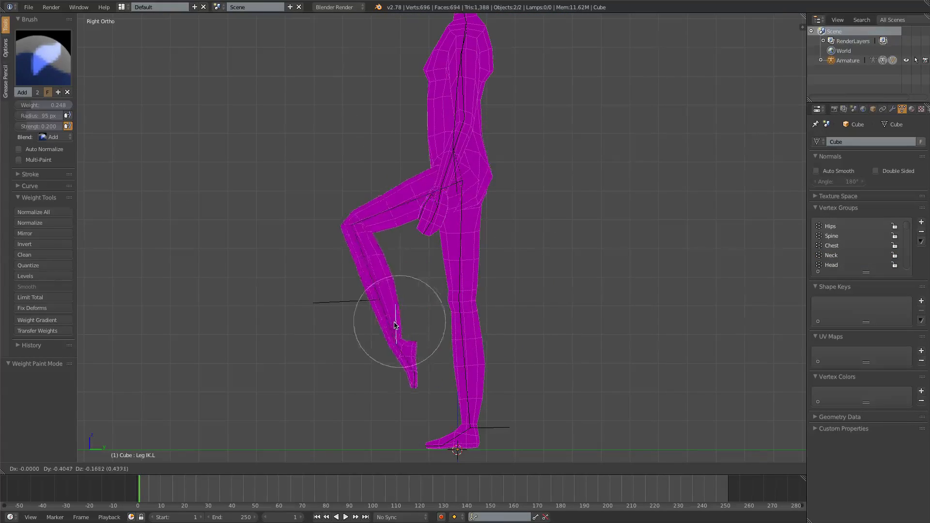
{"action": "left_click_drag", "start_coordinate": [394, 326], "coordinate": [620, 332]}
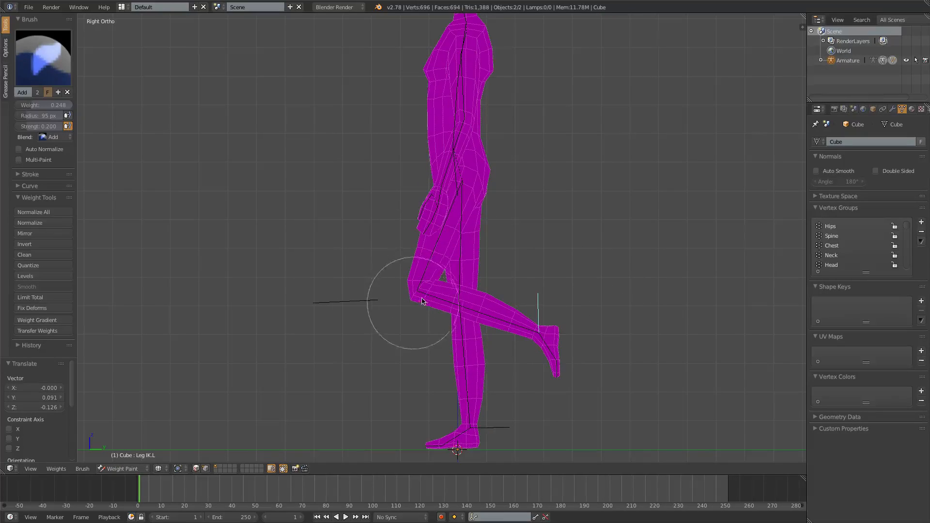
{"action": "mouse_move", "coordinate": [540, 313]}
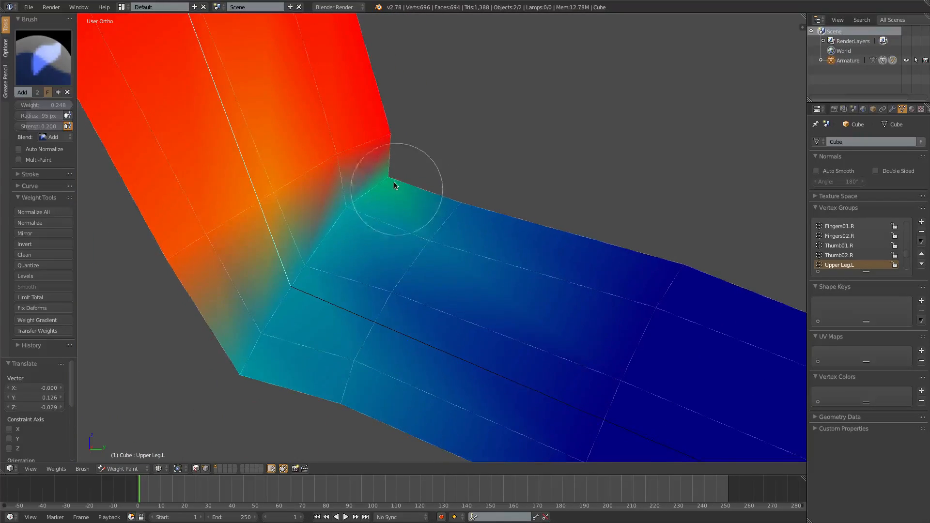
Blend Upper Leg.L weight around the knee crease and return to side view on Lower Leg.L.
{"action": "left_click_drag", "start_coordinate": [395, 185], "coordinate": [370, 317]}
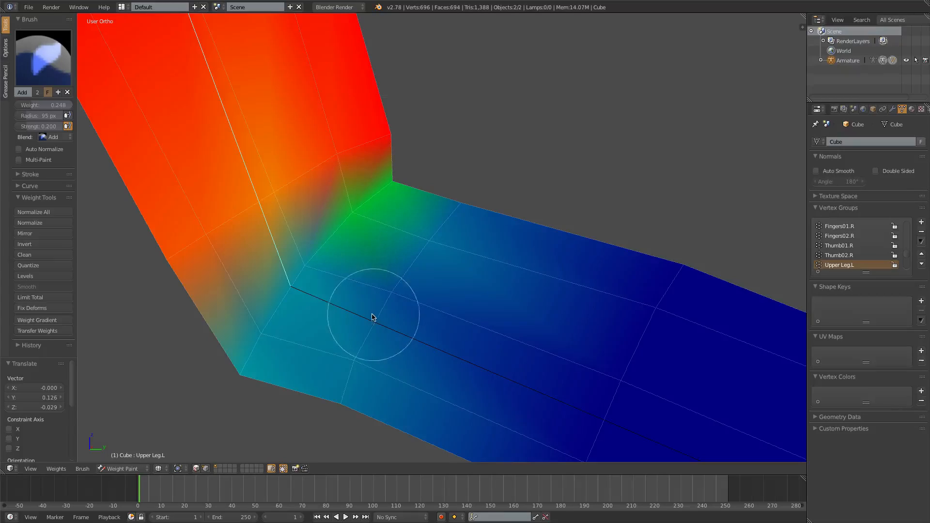
{"action": "left_click", "coordinate": [841, 264]}
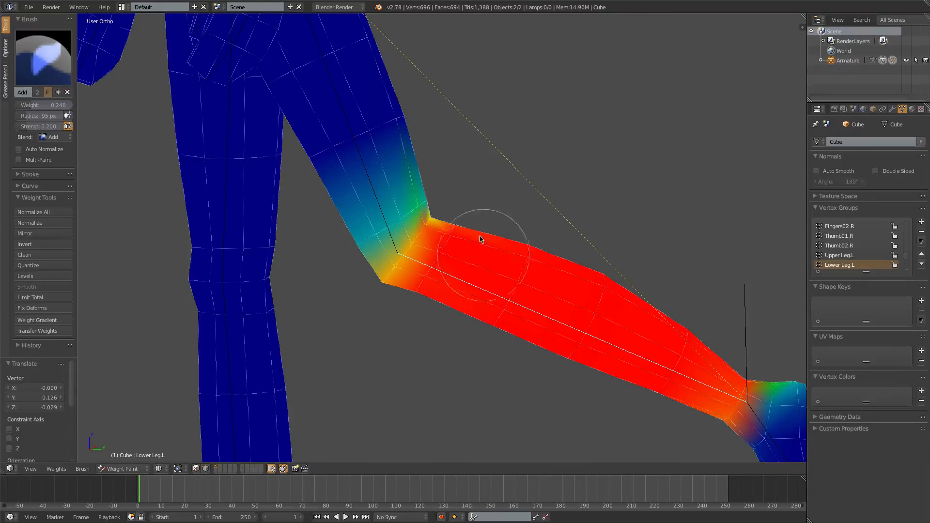
{"action": "key", "text": "3"}
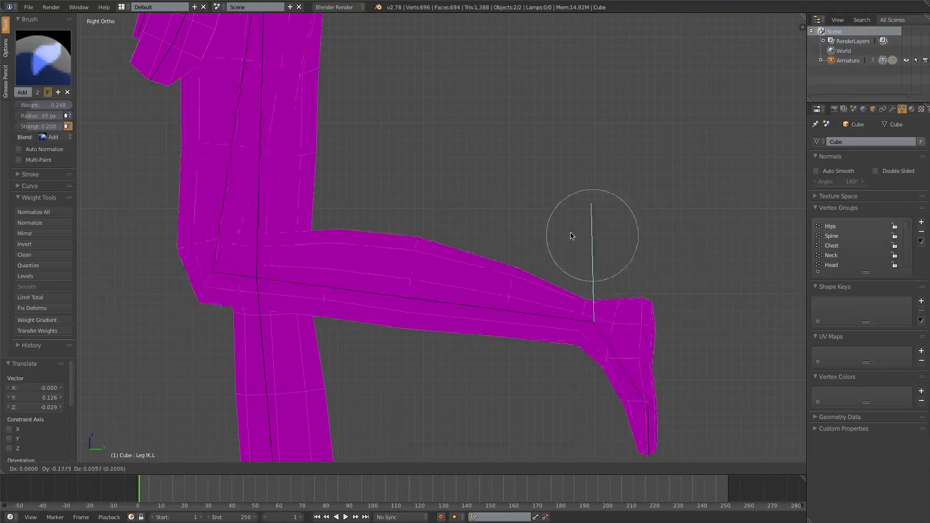
Swing the Leg IK.L foot forward, behind the body and up to test the knee.
{"action": "key", "text": "g"}
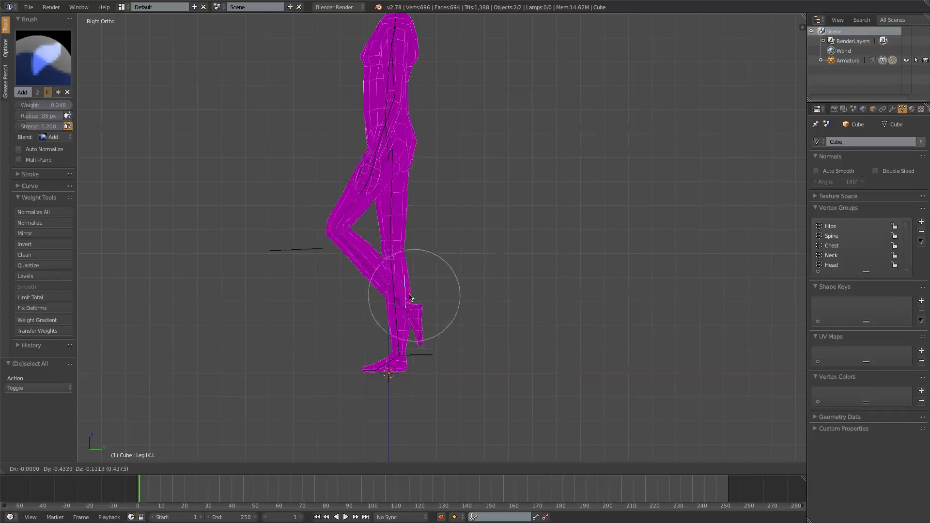
{"action": "left_click_drag", "start_coordinate": [409, 296], "coordinate": [299, 307]}
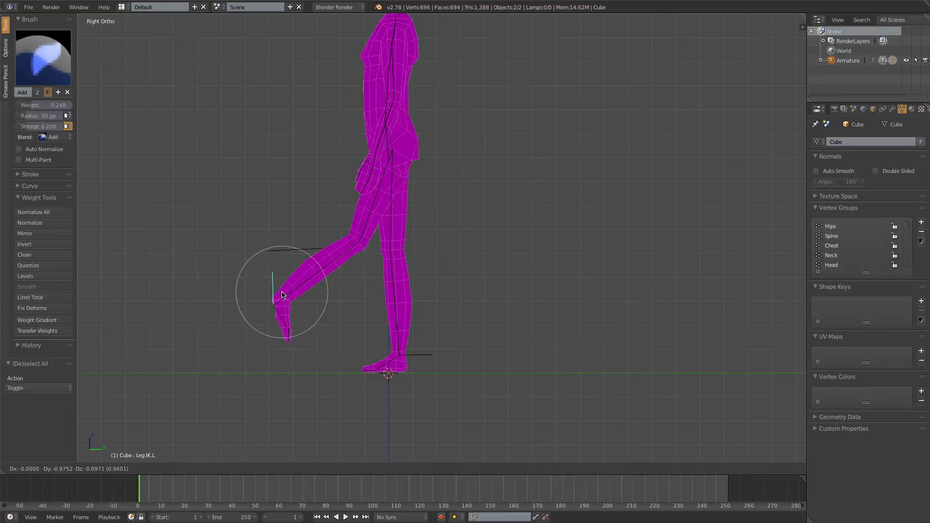
{"action": "left_click_drag", "start_coordinate": [282, 295], "coordinate": [450, 309]}
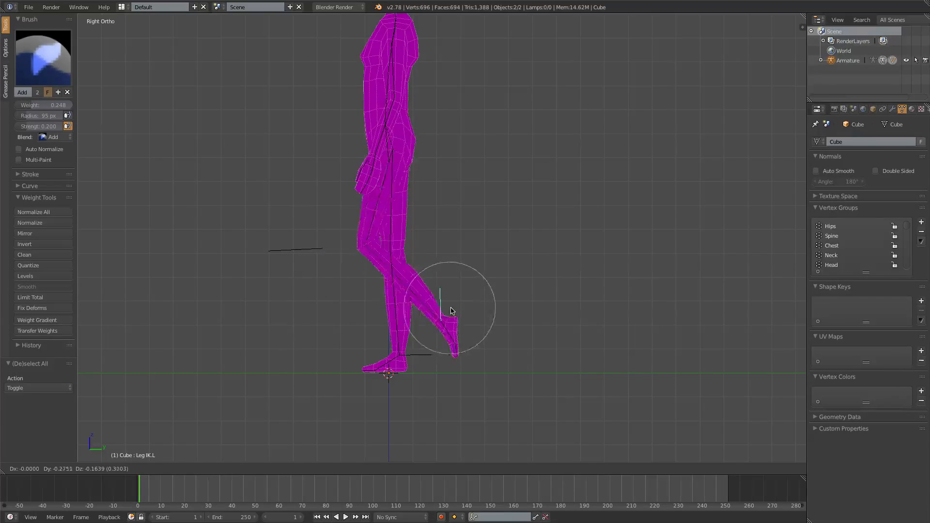
{"action": "left_click_drag", "start_coordinate": [451, 308], "coordinate": [332, 260]}
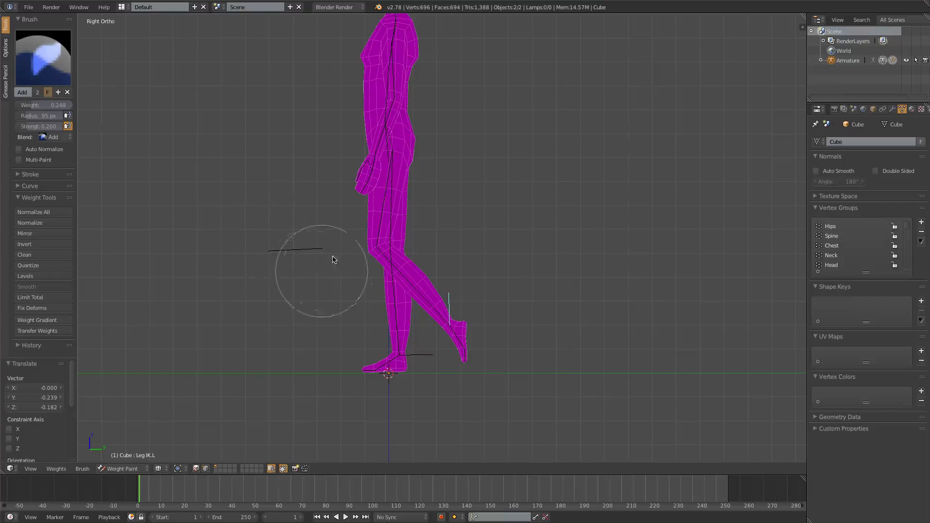
{"action": "mouse_move", "coordinate": [218, 252]}
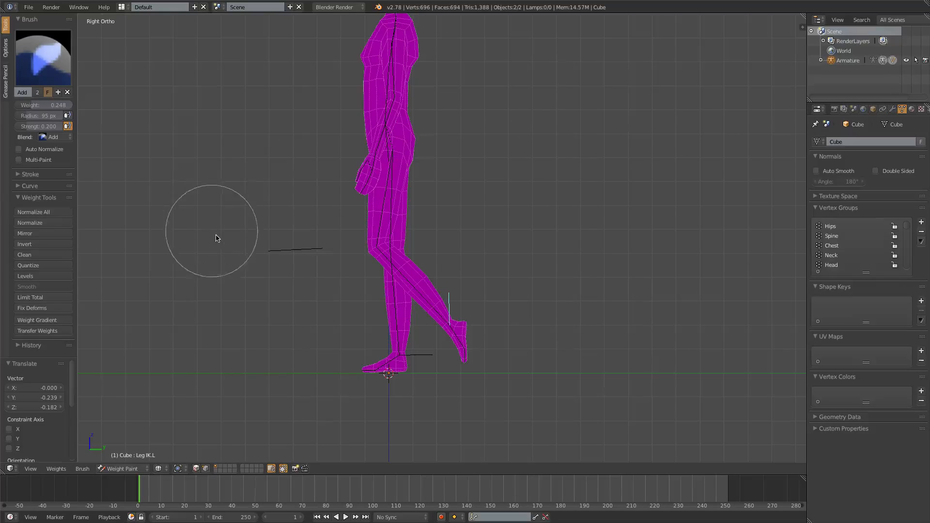
Select the armature, move the knee joint, then rotate and grab Leg IK.L in Pose Mode.
{"action": "left_click", "coordinate": [122, 469]}
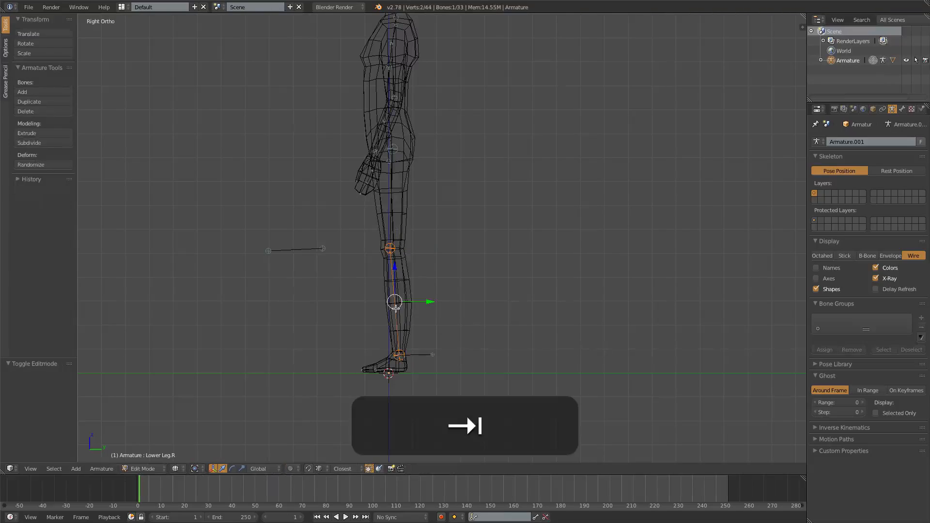
{"action": "key", "text": "a"}
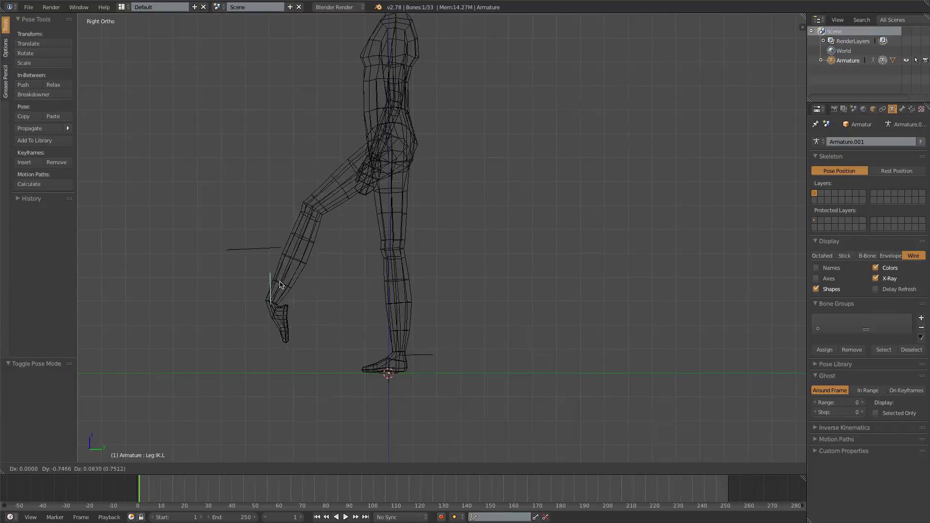
{"action": "key", "text": "g"}
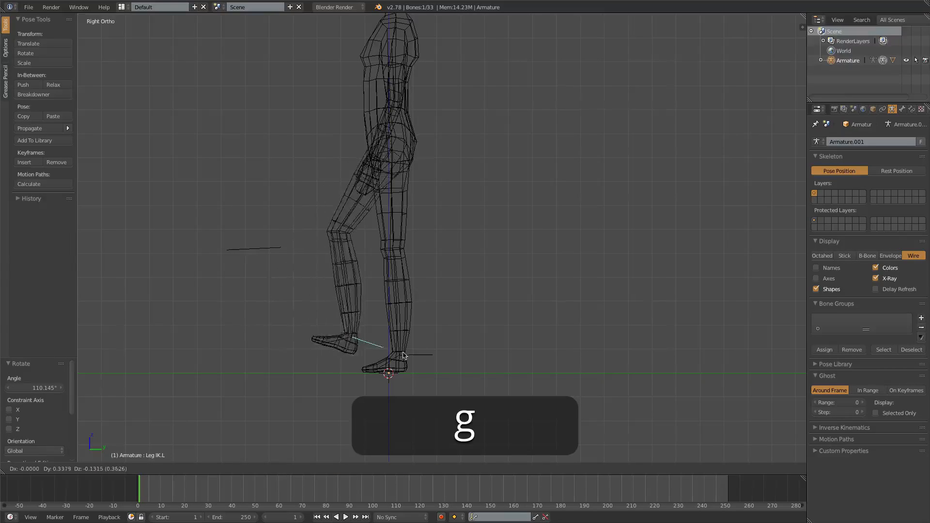
{"action": "key", "text": "a"}
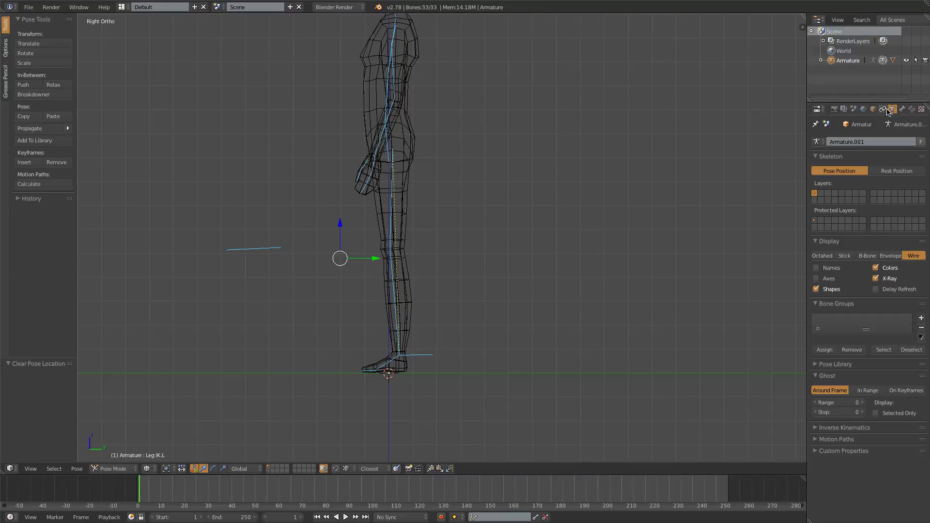
Set bone Display back to Octahedral and view the rest pose from the front.
{"action": "left_click", "coordinate": [822, 255]}
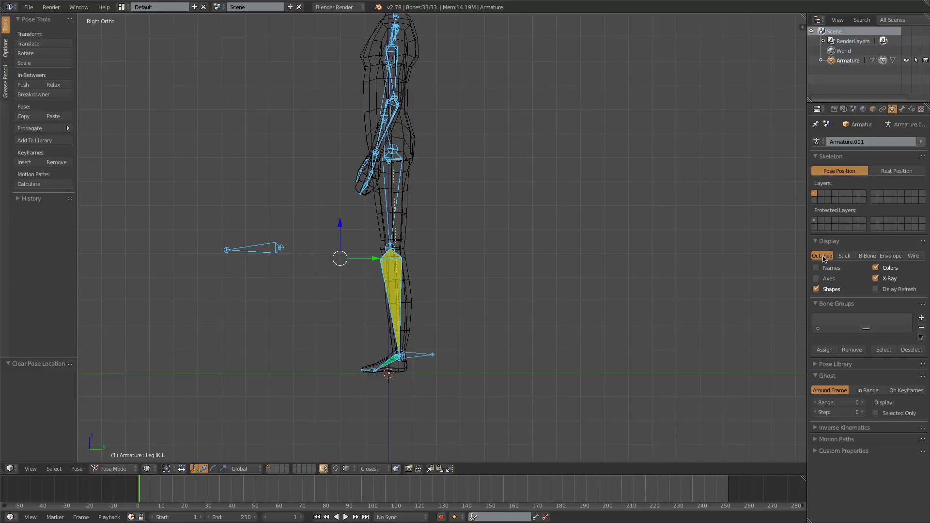
{"action": "key", "text": "1"}
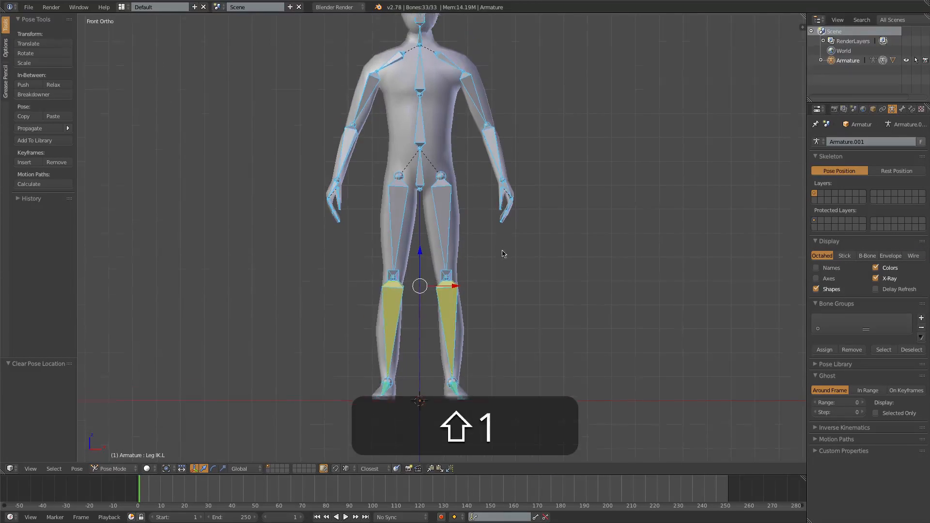